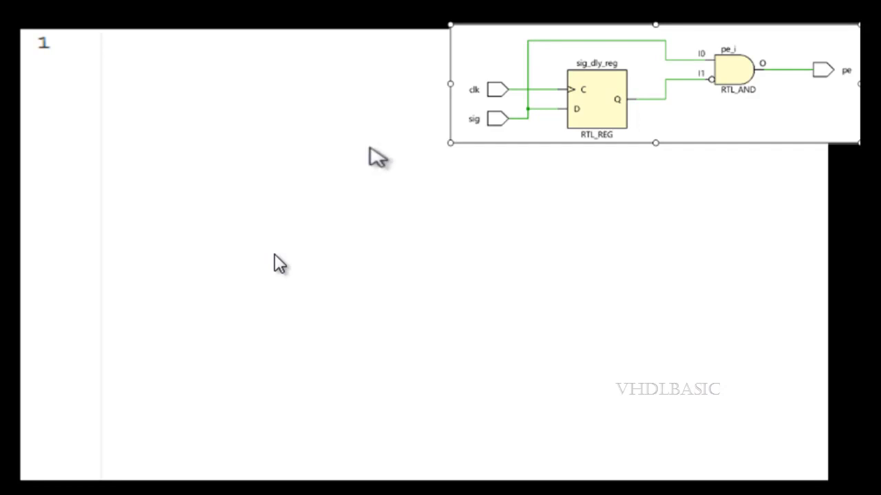
Write the pe_detector header with inputs clk, sig0, sig1 and output reg pe_sig0.
text(module pe_detector()
text(input cl)
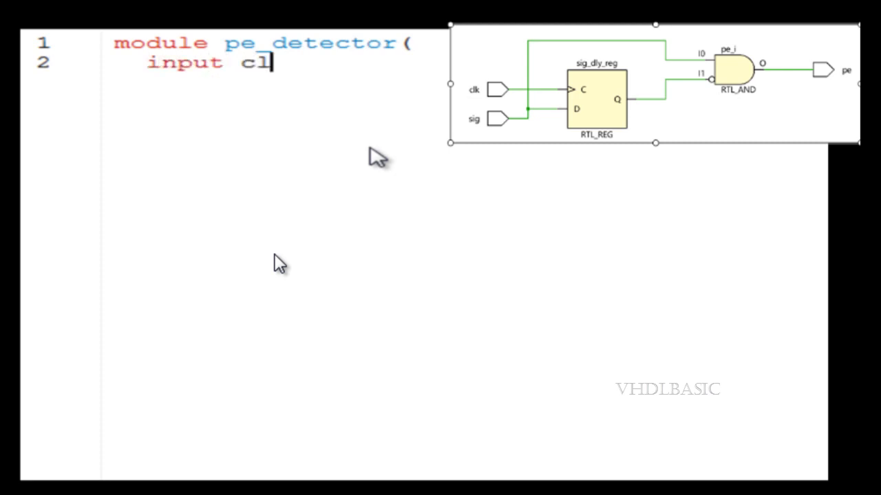
text(k, sig0, sig)
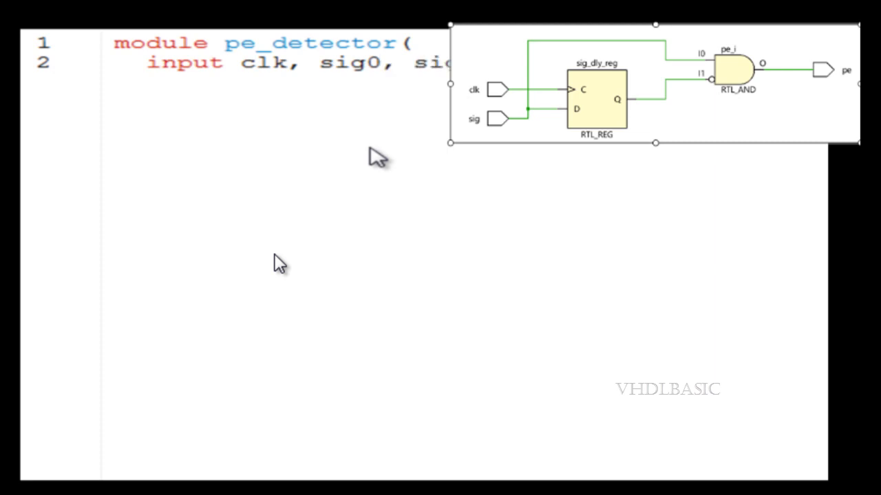
text(outp)
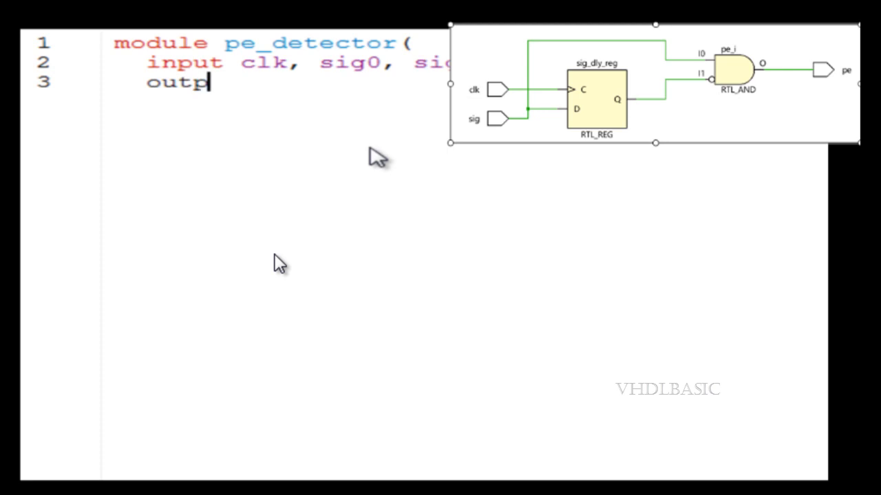
text(ut re)
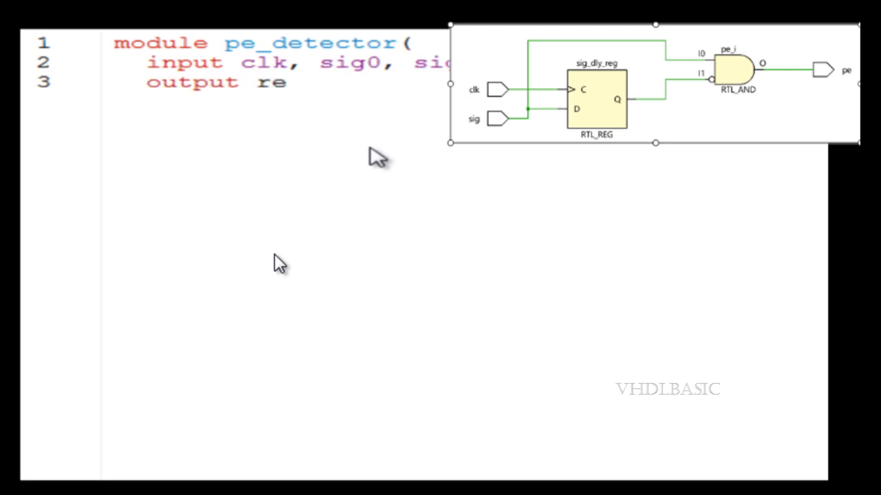
text(g pe)
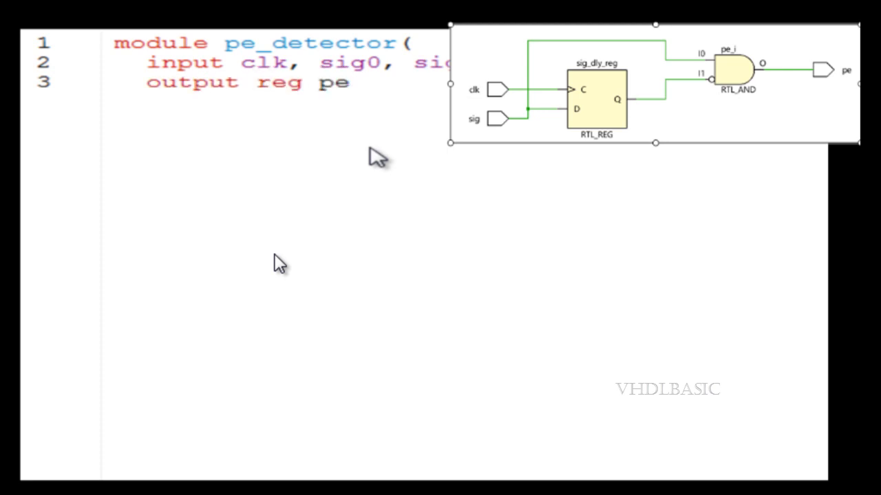
text(_sig0)
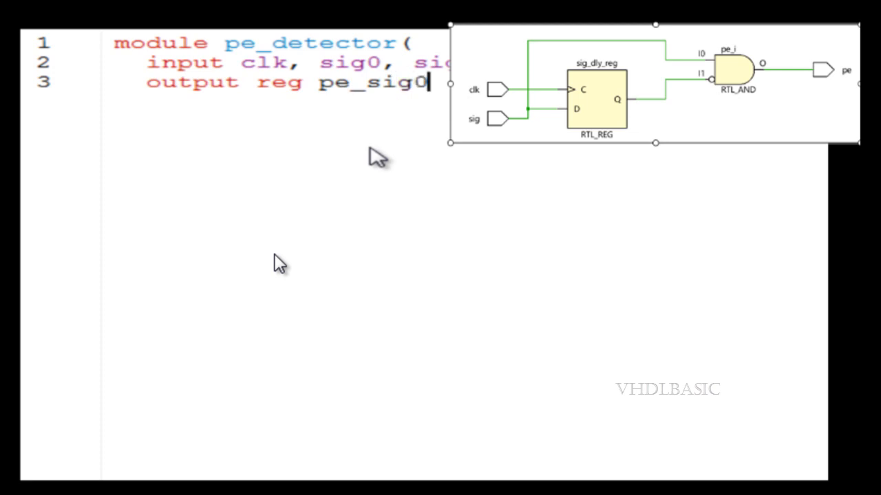
text(,)
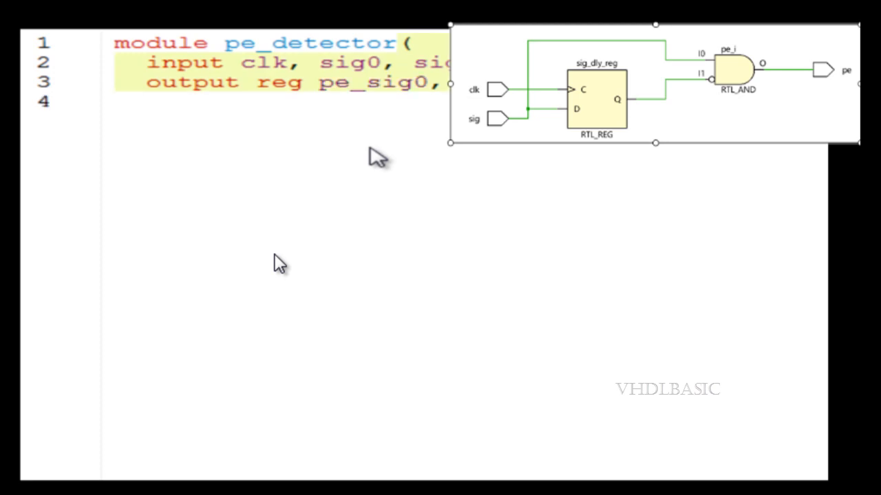
Declare the delay registers reg sig0_d, sig1_d;.
text(reg si)
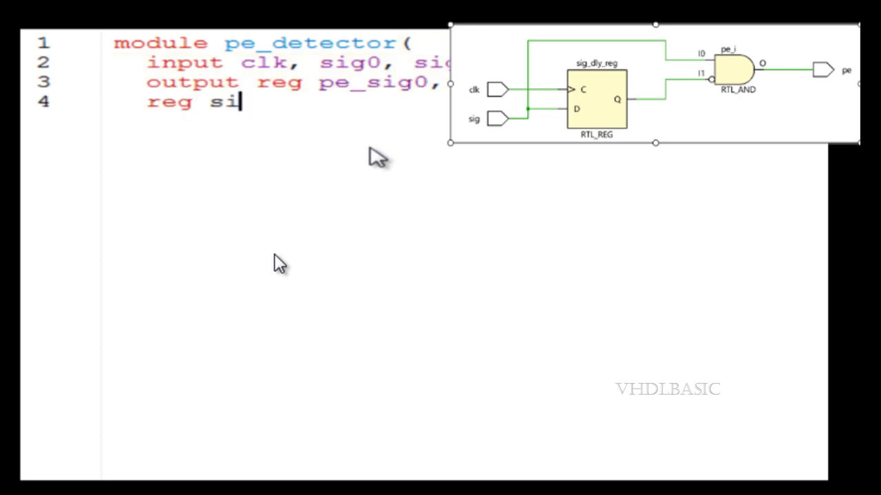
text(g0_d)
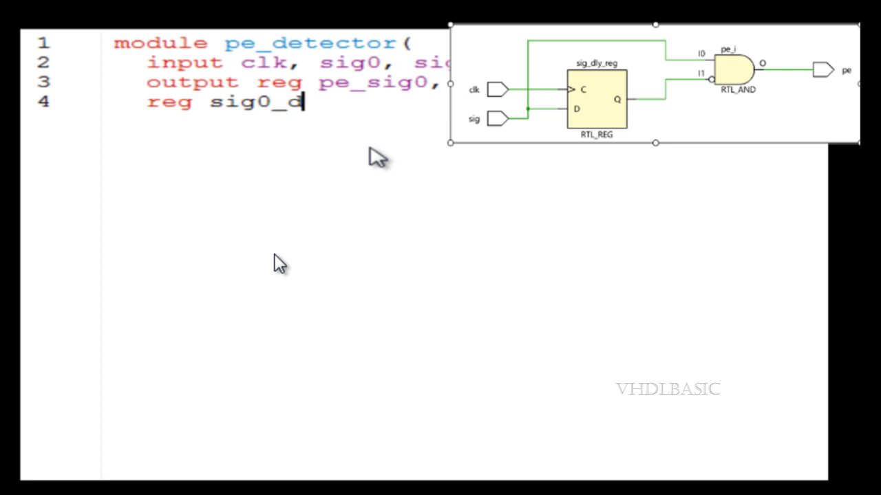
text(,sig)
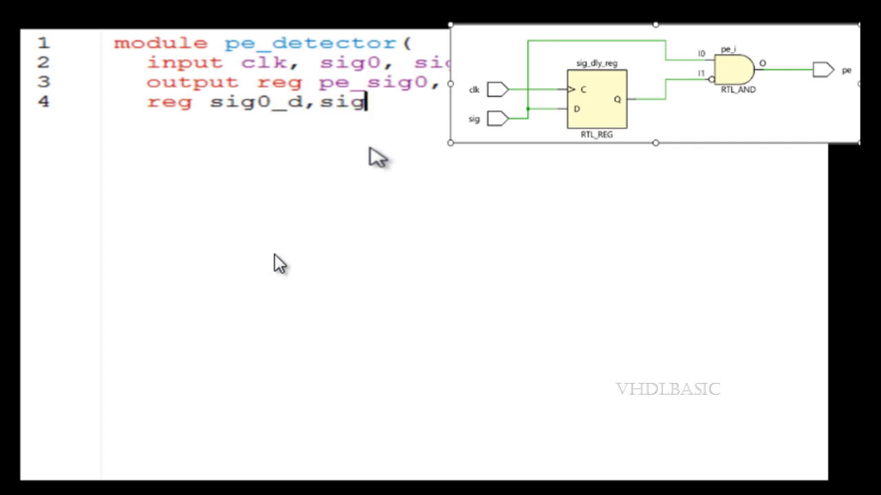
text(1_d)
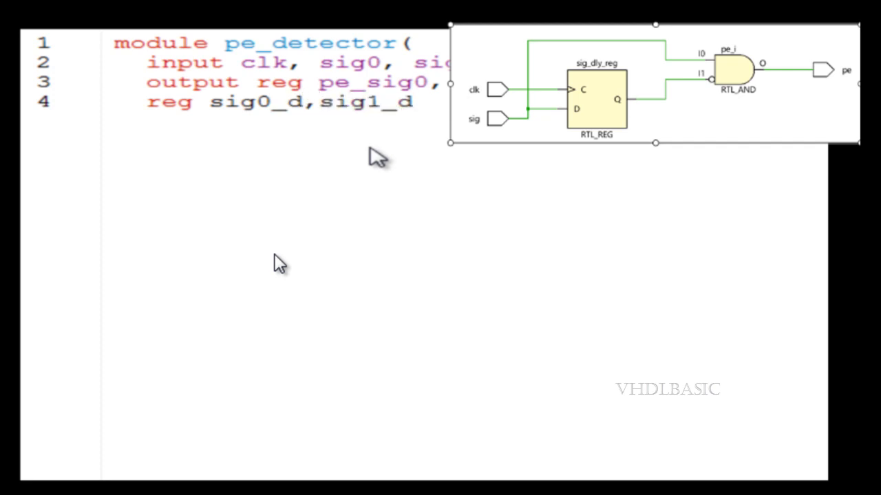
text(;)
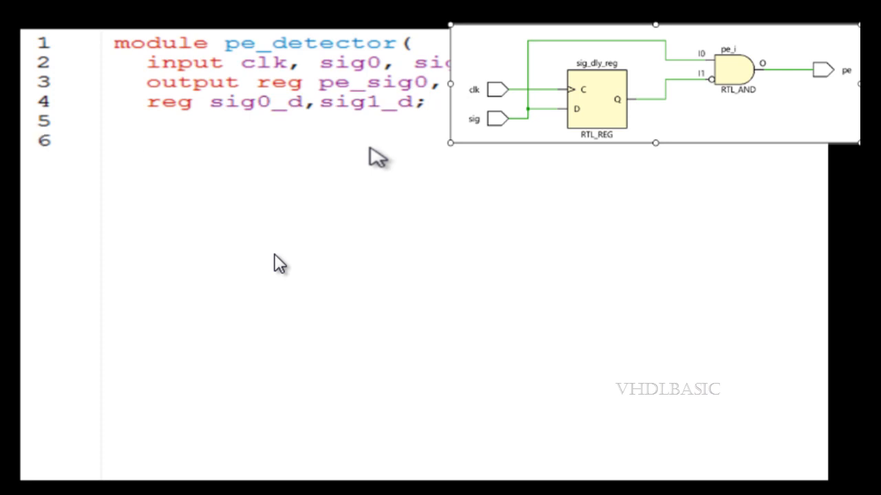
Start an always @(posedge clk) begin block.
text(always)
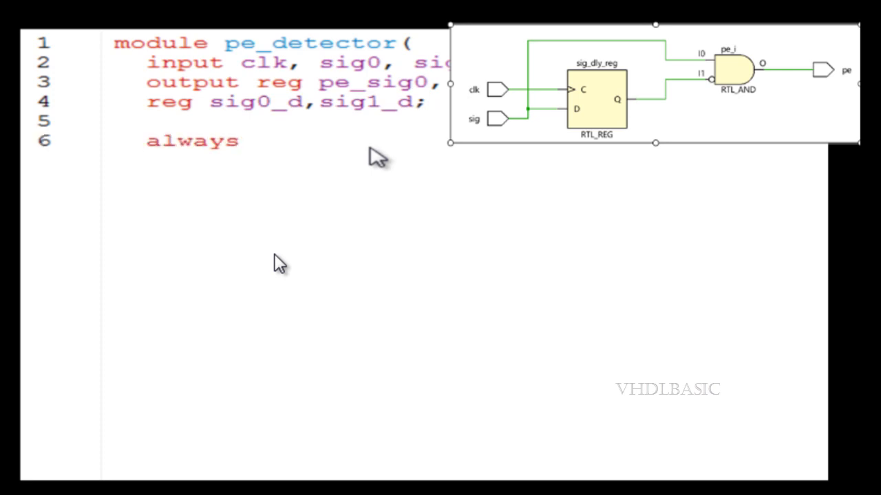
text(@())
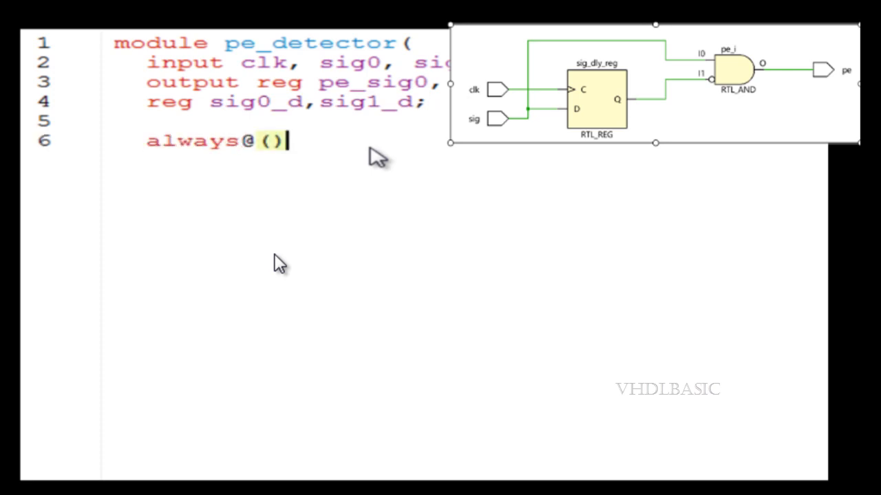
text(posedge clk)
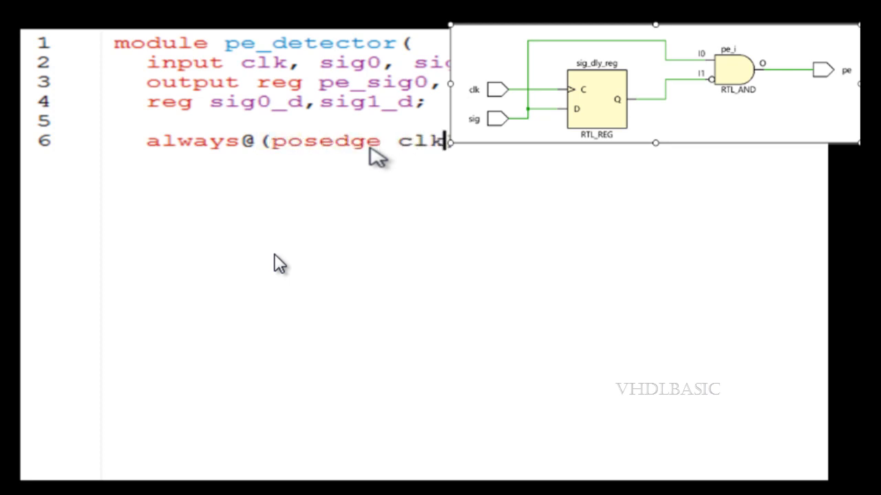
text() begin)
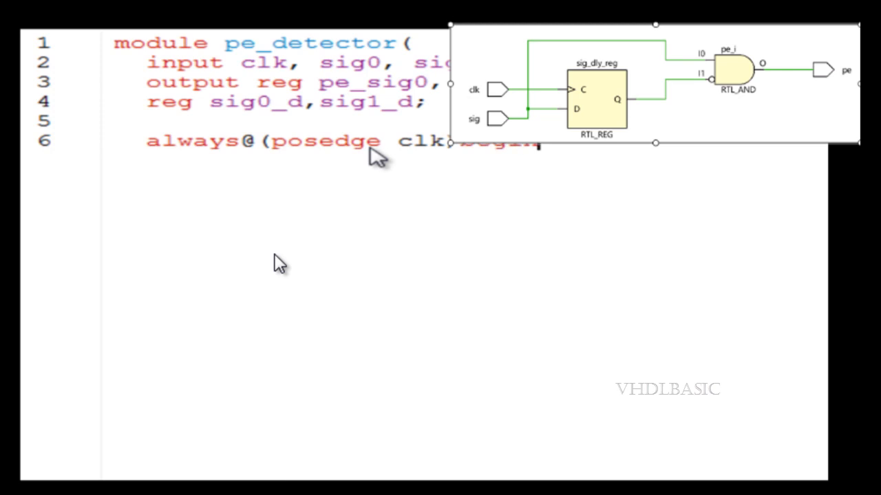
Register sig0 into sig0_d and sig1 into sig1_d, then close the block with end.
text(sig)
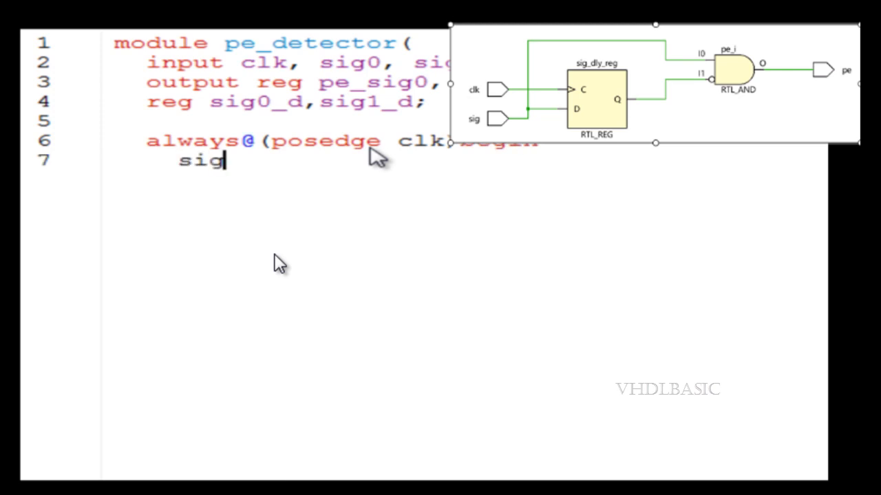
text(0_d)
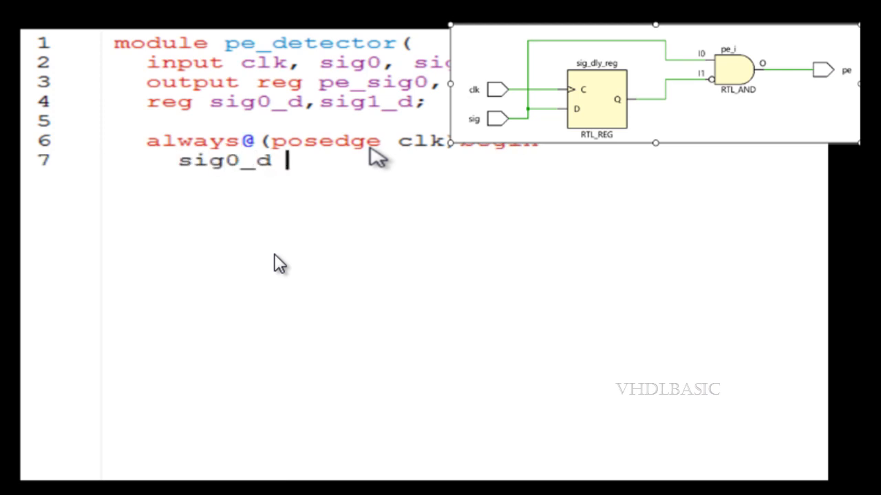
text(<= sig)
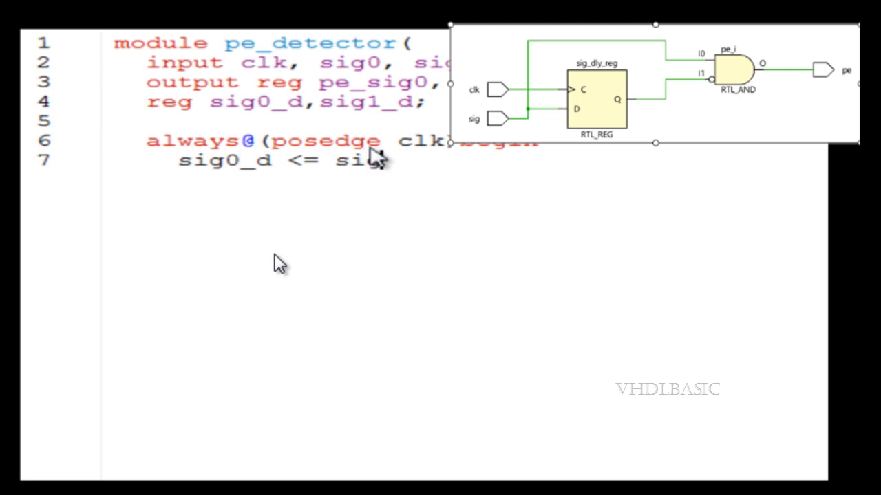
text(0;)
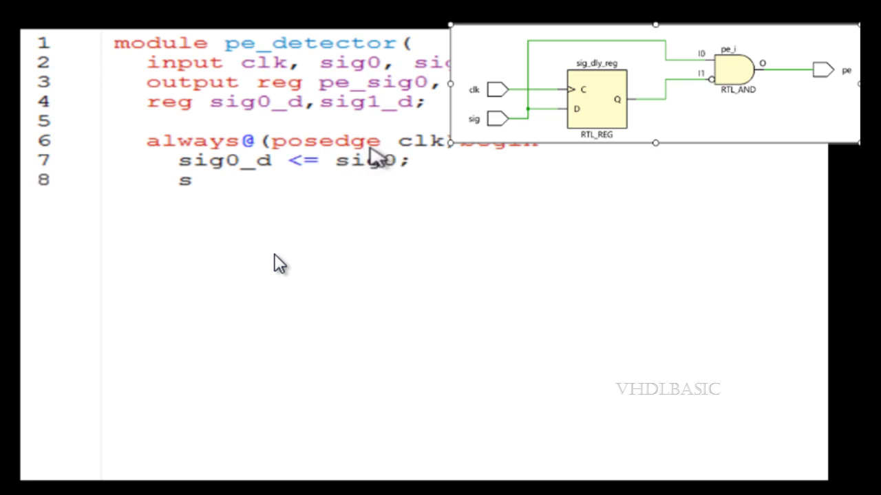
text(ig1_d <=)
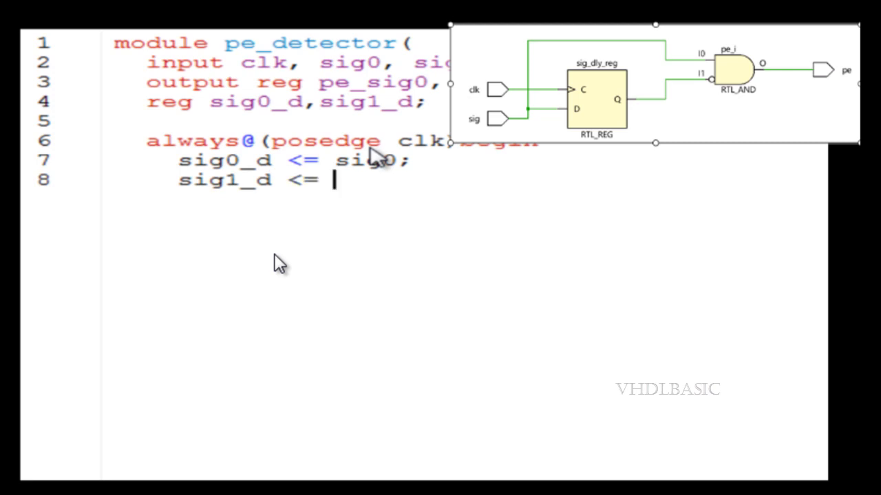
text(sig)
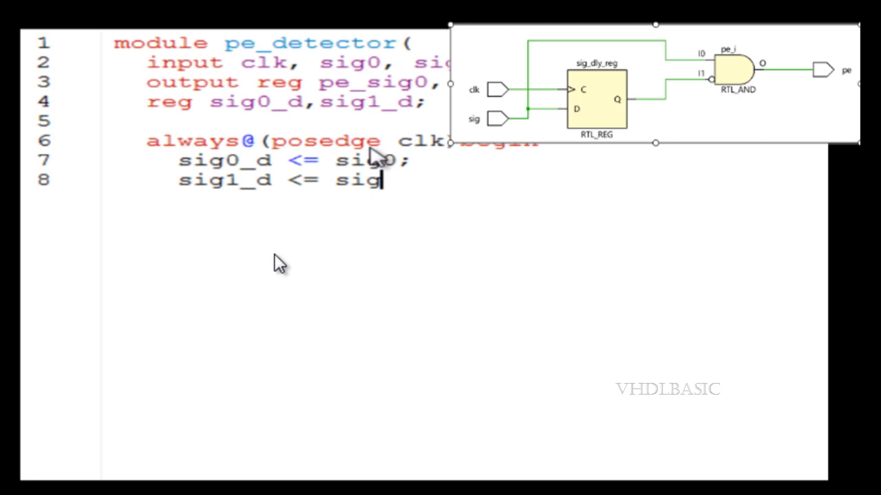
text(1;)
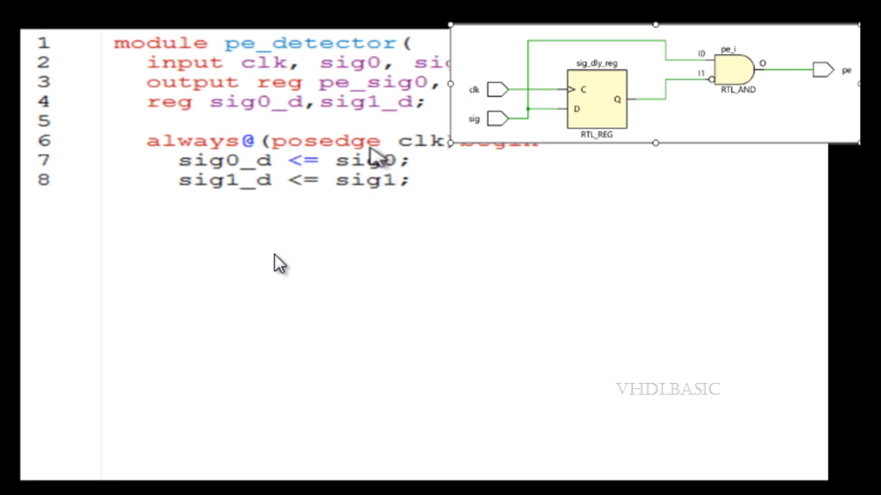
text(end)
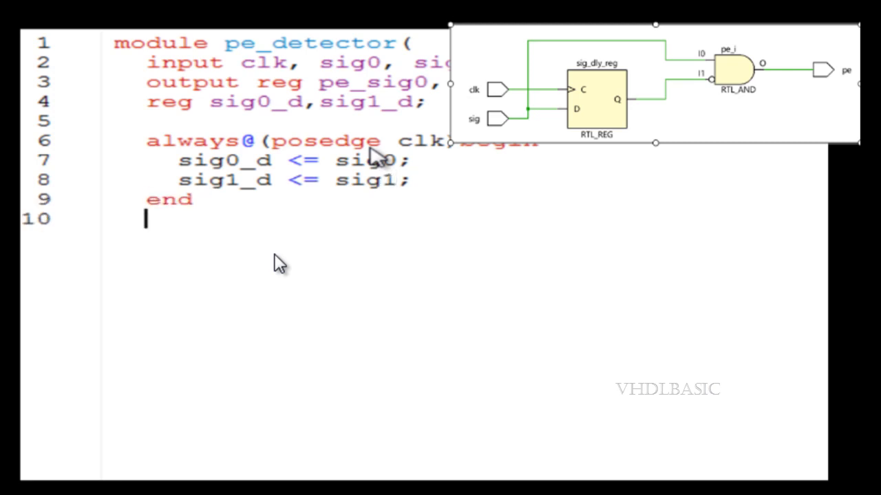
Declare task pe_detect with inputs sig, sig_d and output pe.
text(tas)
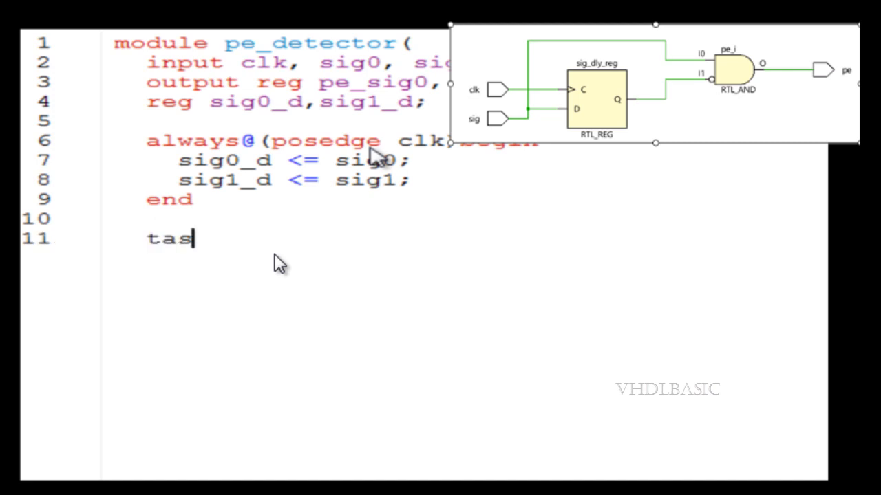
text(k pe_)
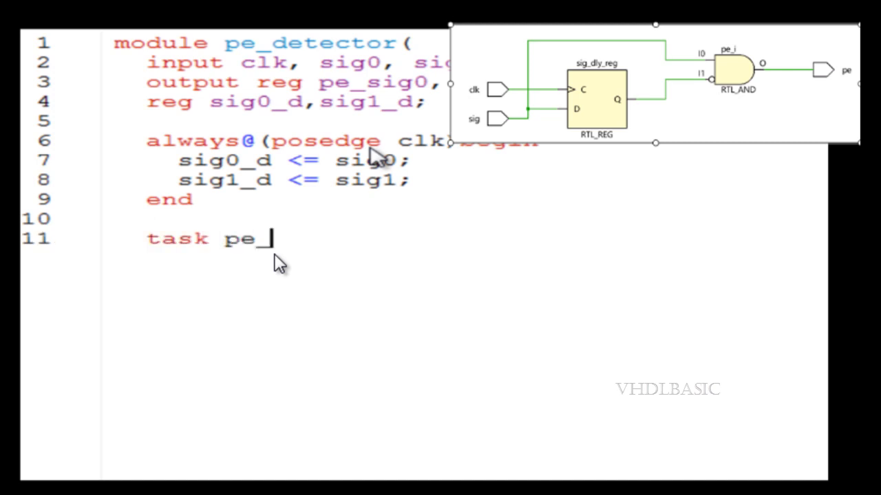
text(detect)
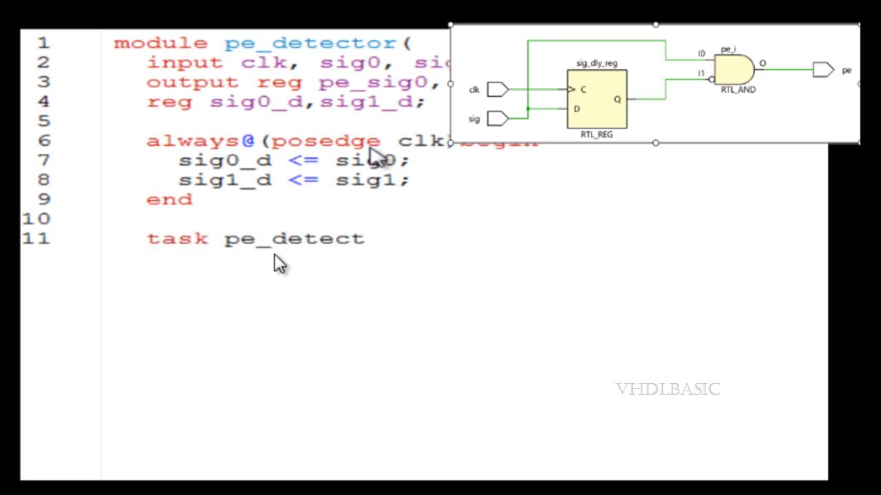
text(;)
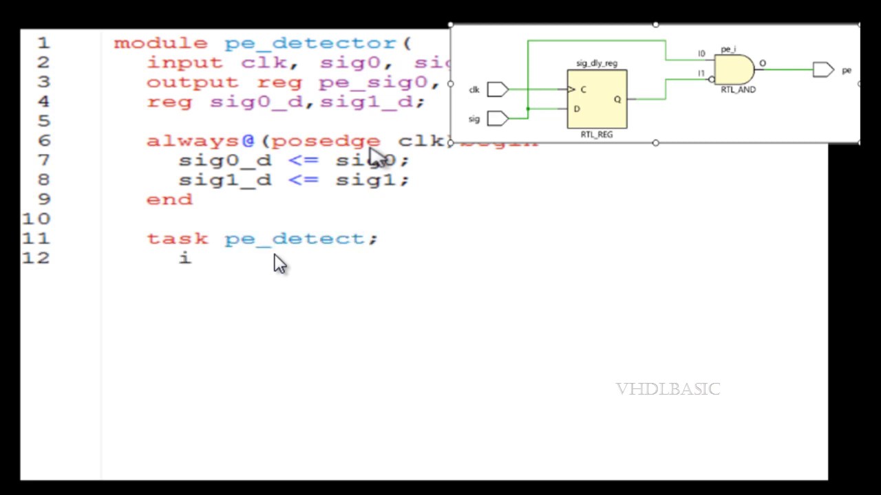
text(nput)
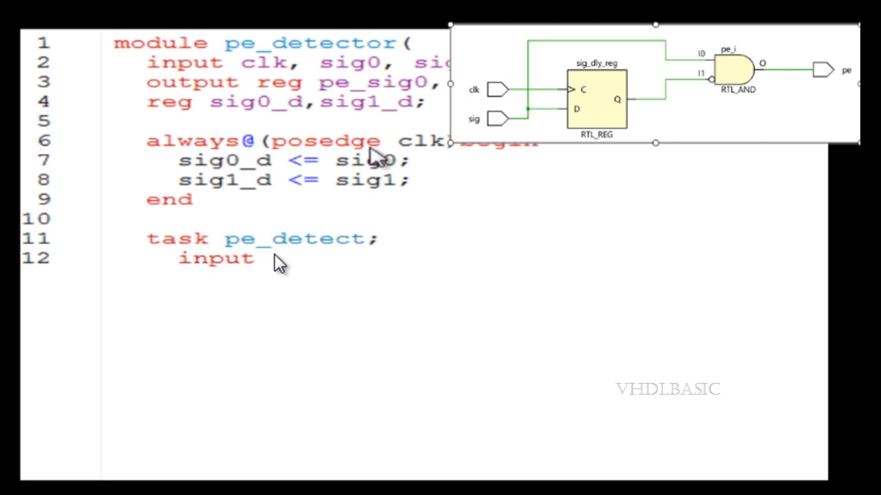
text(sig,)
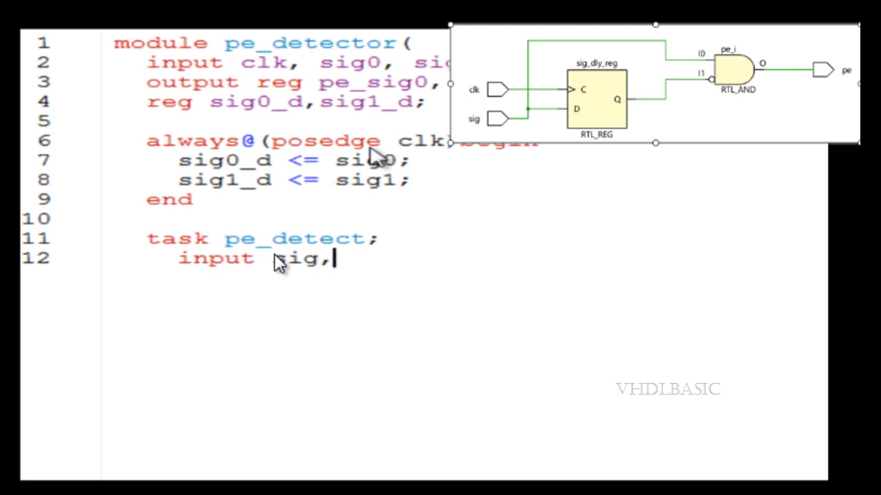
text(sig_)
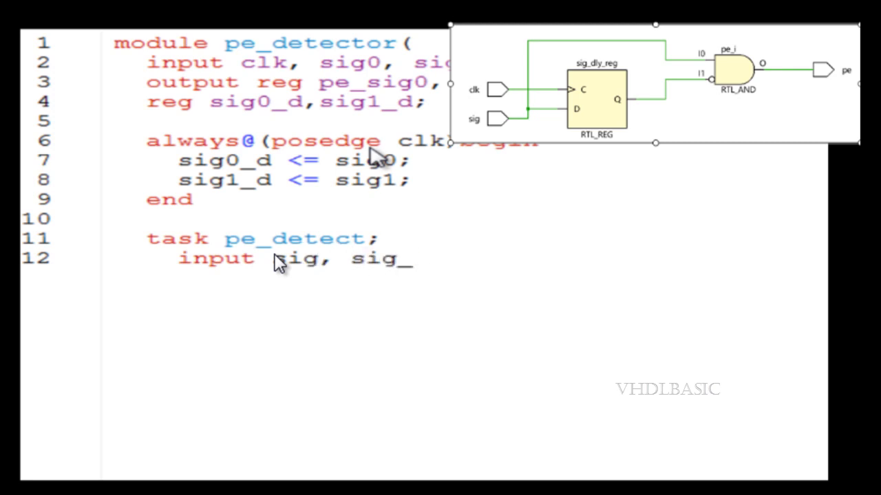
text(d;)
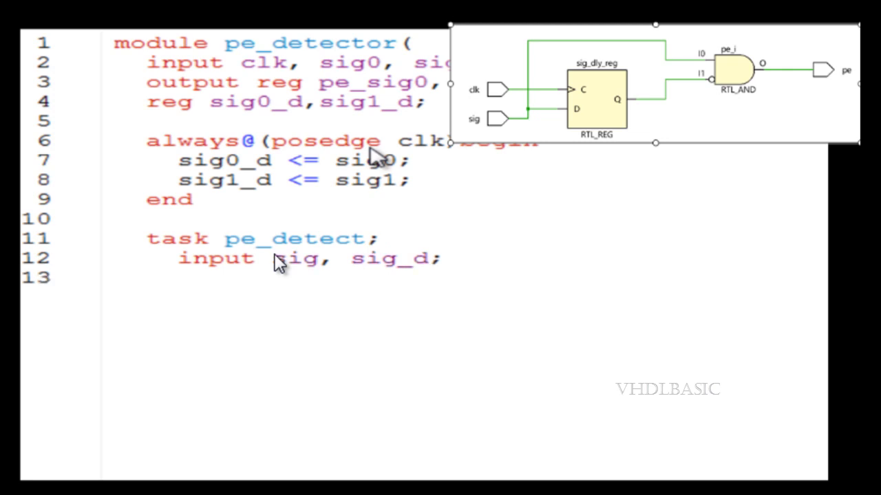
text(outp)
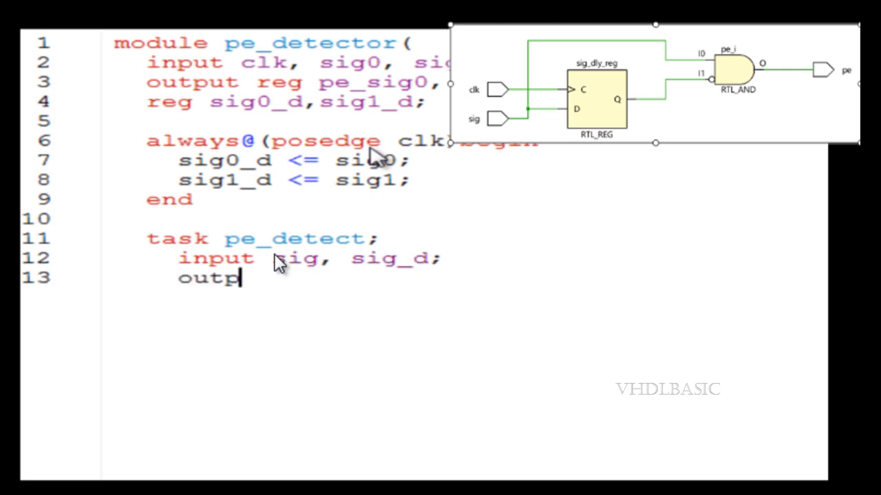
text(ut)
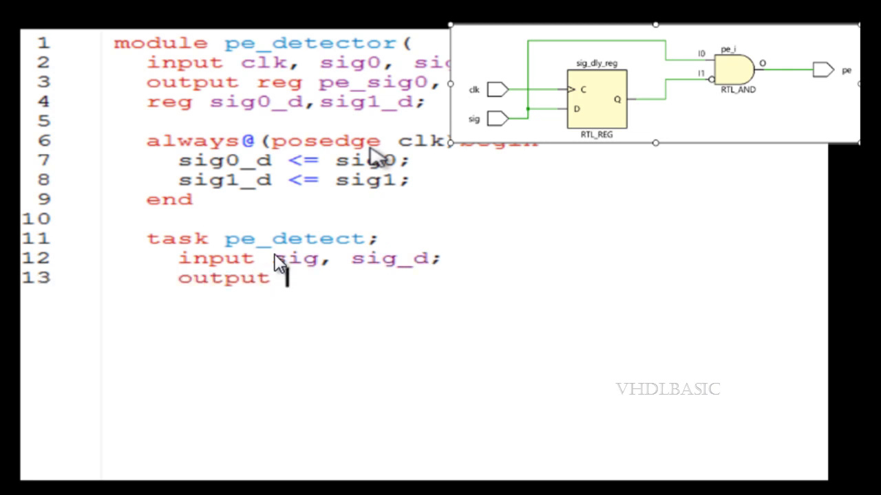
text(pe;)
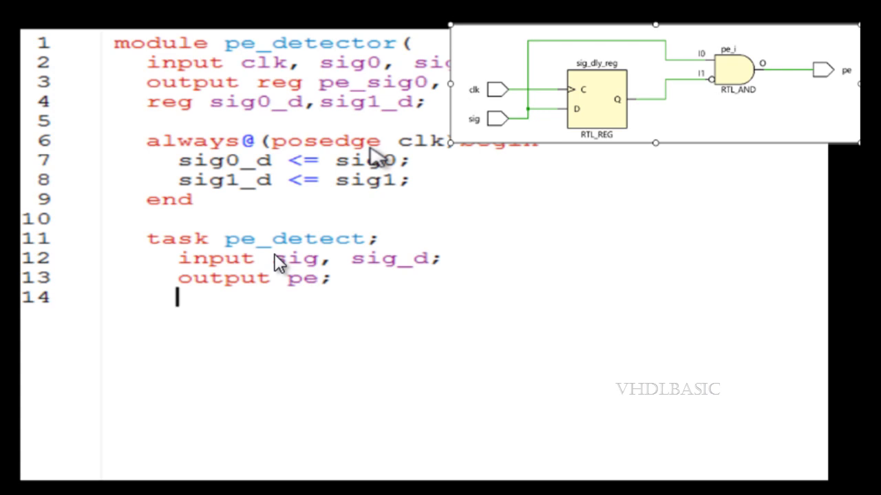
Give the task body assign pe = sig & ~sig_d; and close it with endtask.
text(begin)
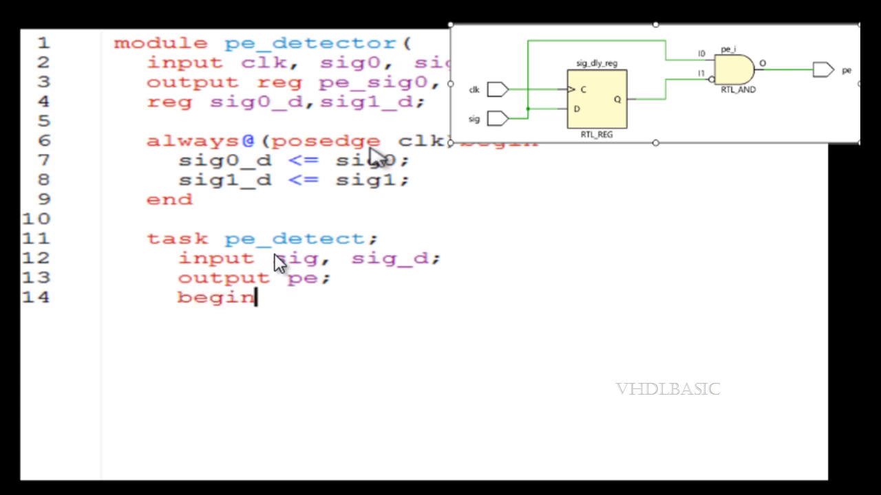
text(assi)
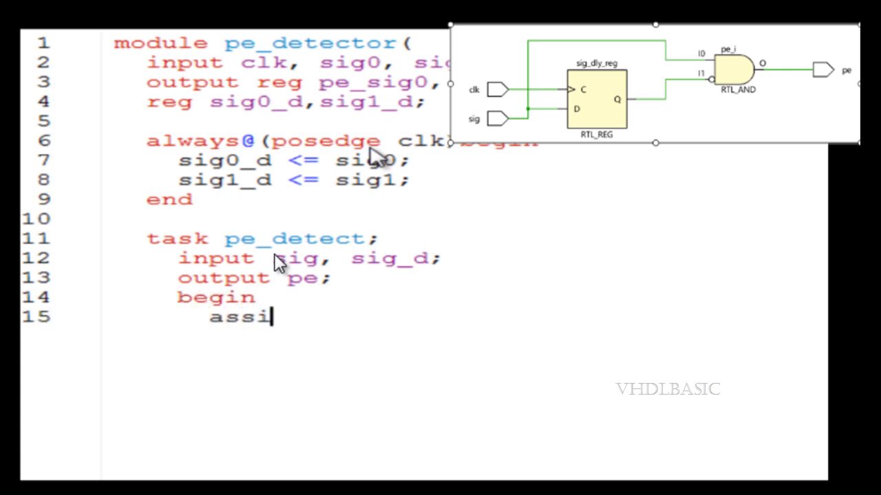
text(gn pe =)
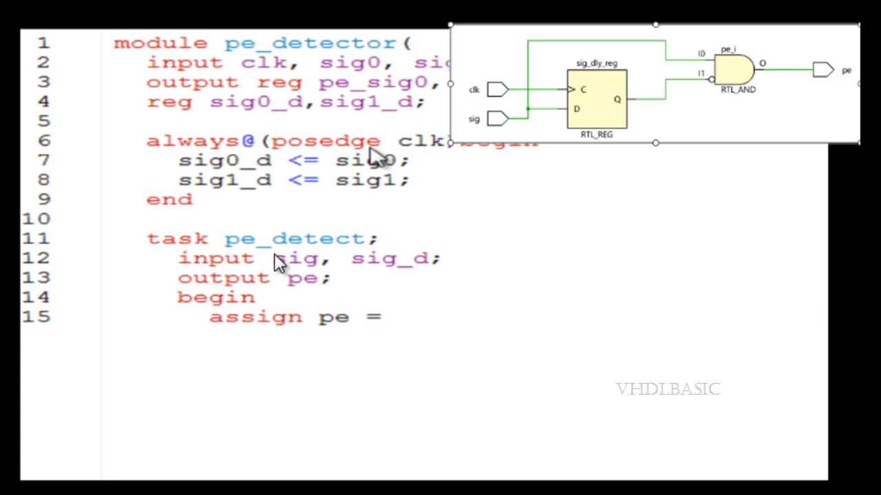
text(sig)
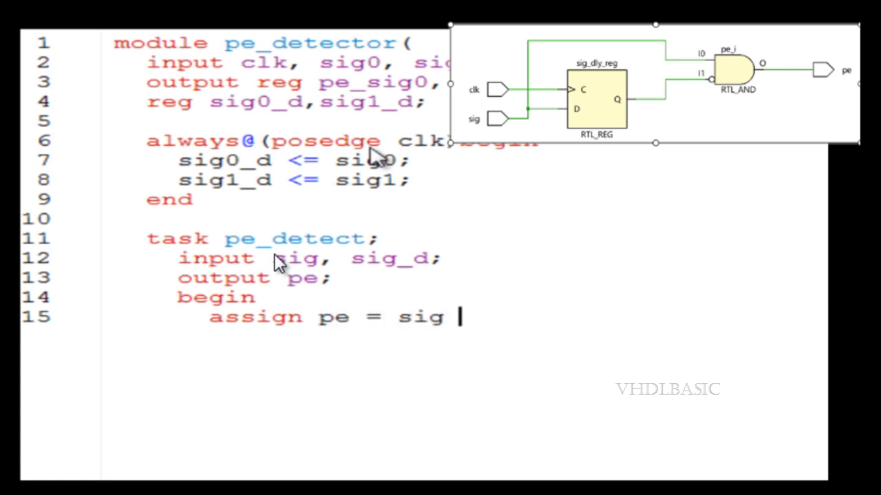
text(& ~)
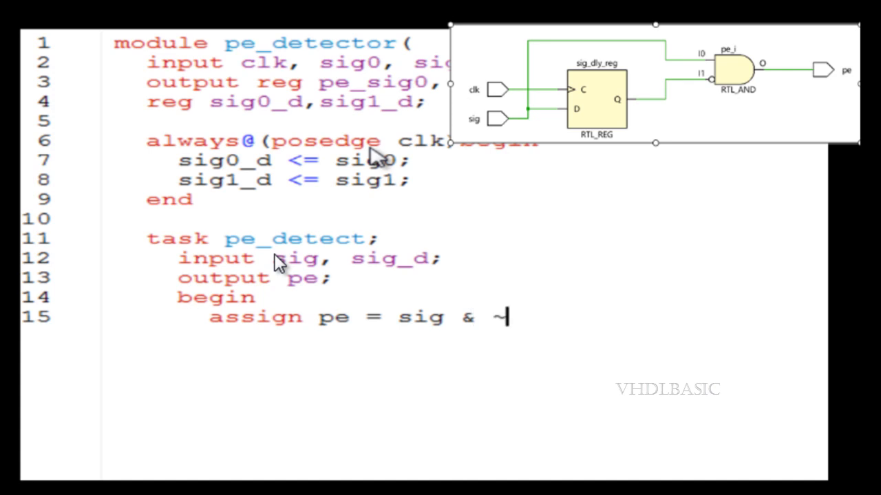
text(sig)
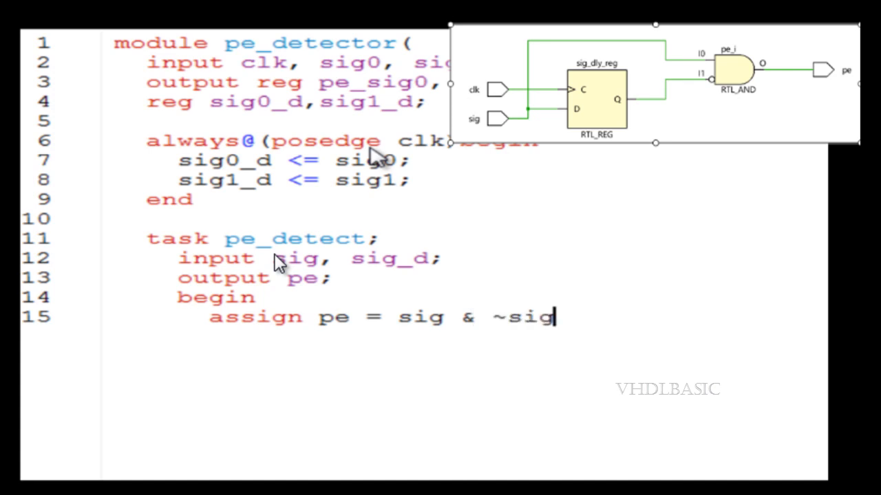
text(_d;)
text(endtas)
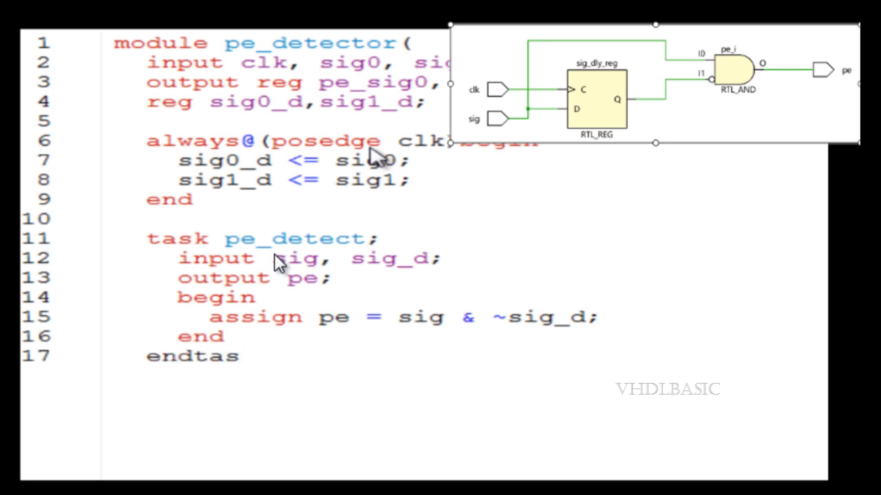
text(k)
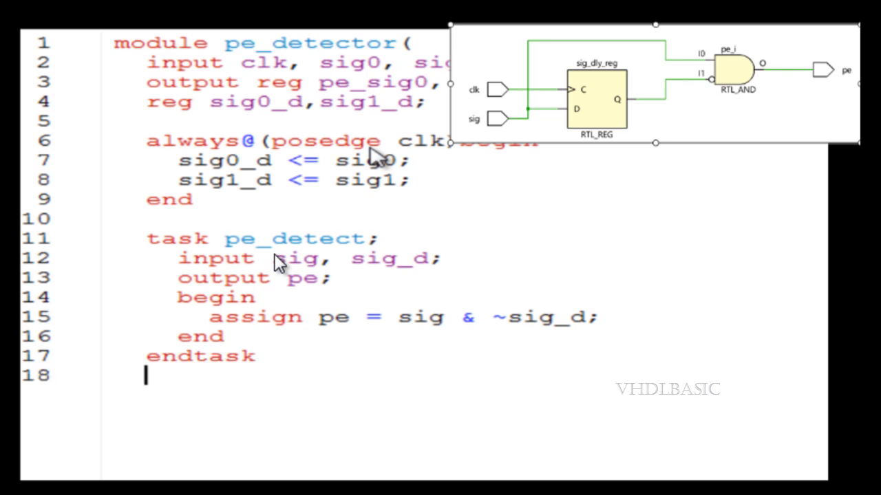
Start a combinational always @(*) begin block.
text(alway)
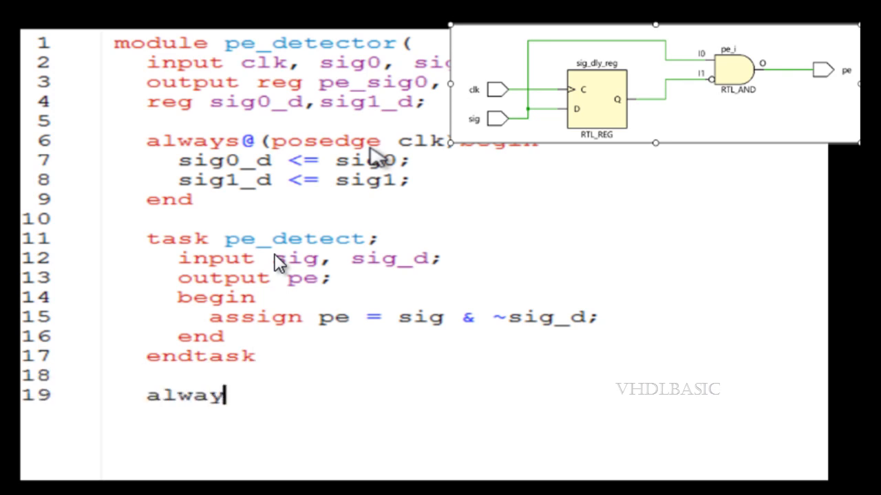
text(s@)
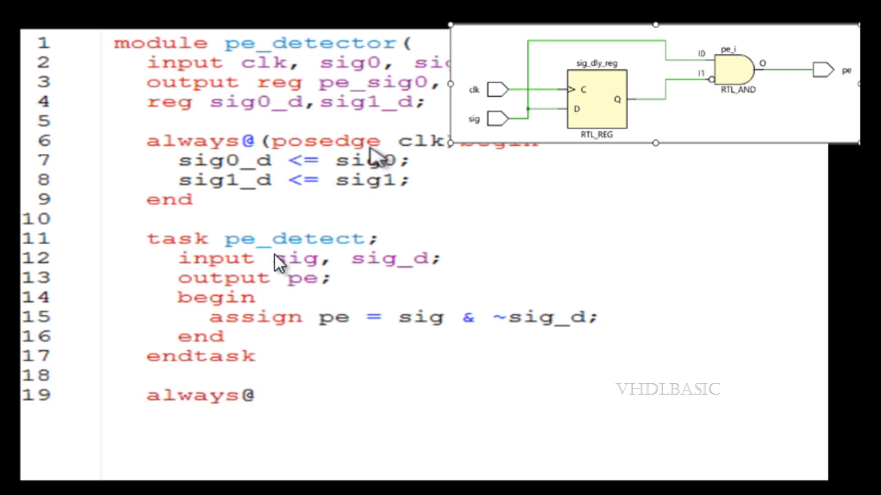
text(())
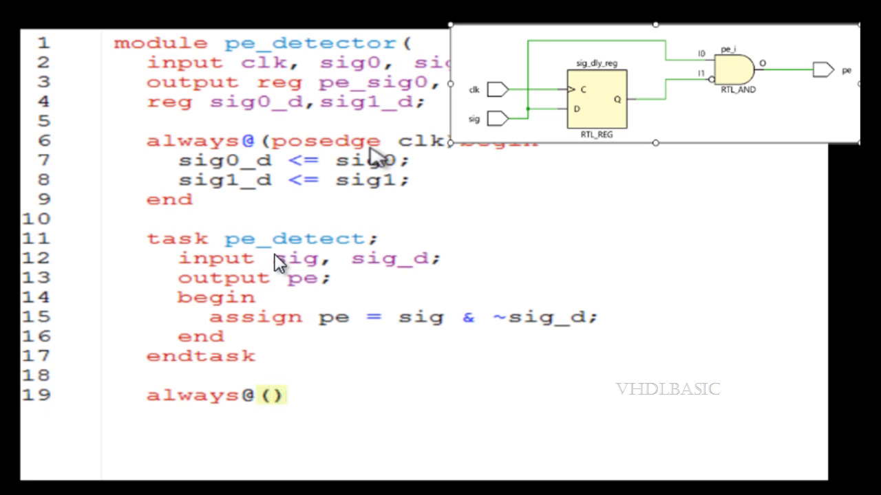
text(*)
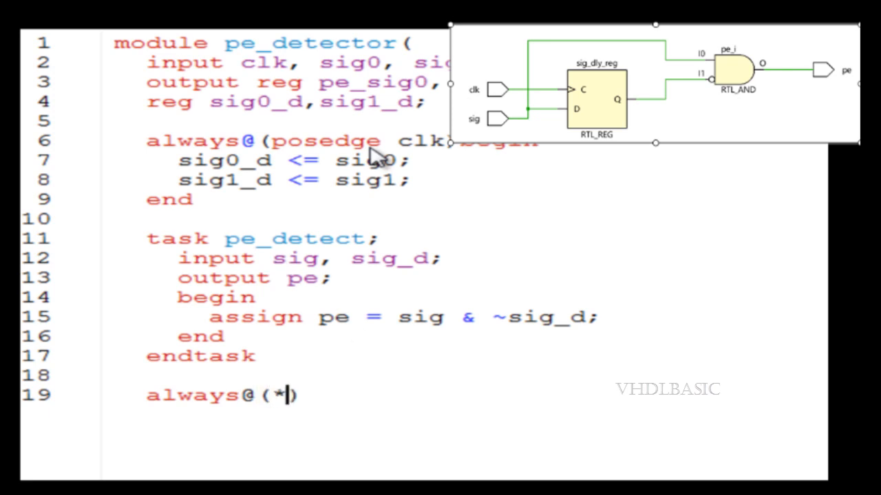
text(beg)
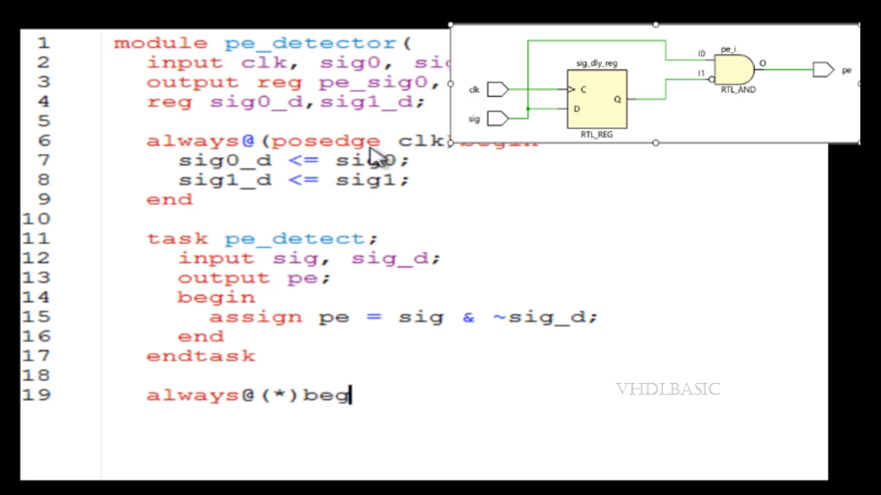
text(in)
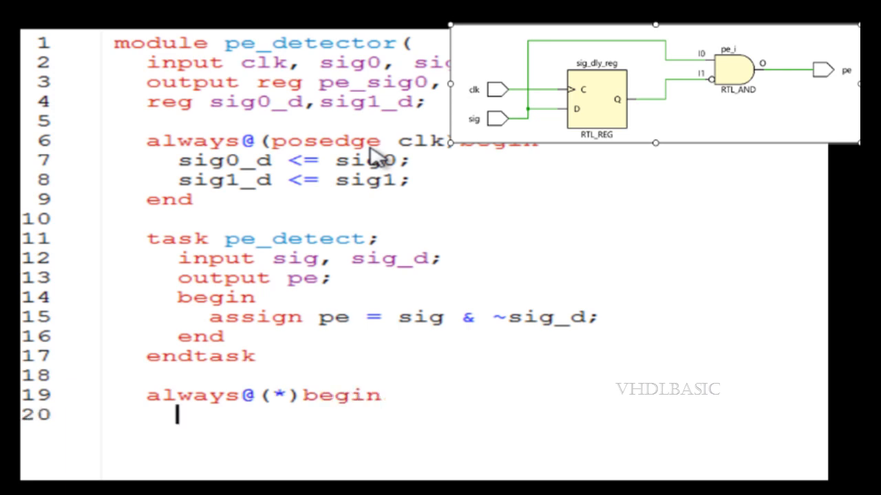
Call pe_detect(sig0, sig0_d, pe_sig0) and begin the next call.
text(pe)
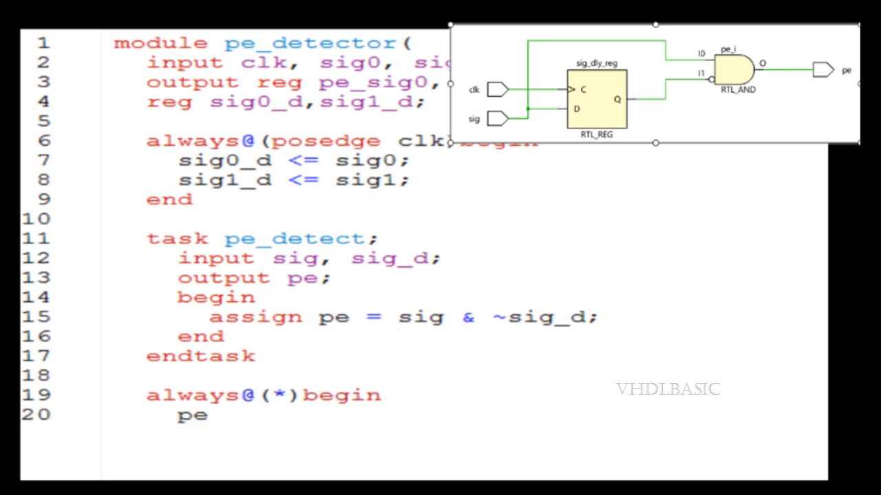
text(_)
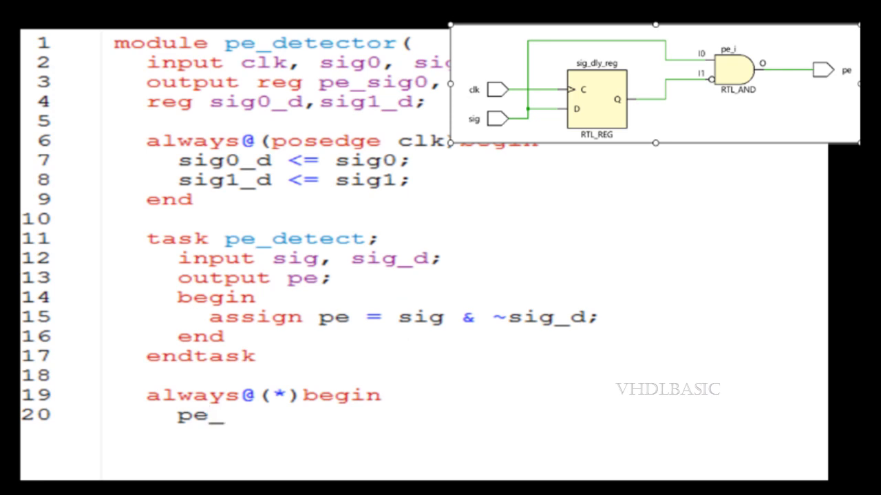
text(detect)
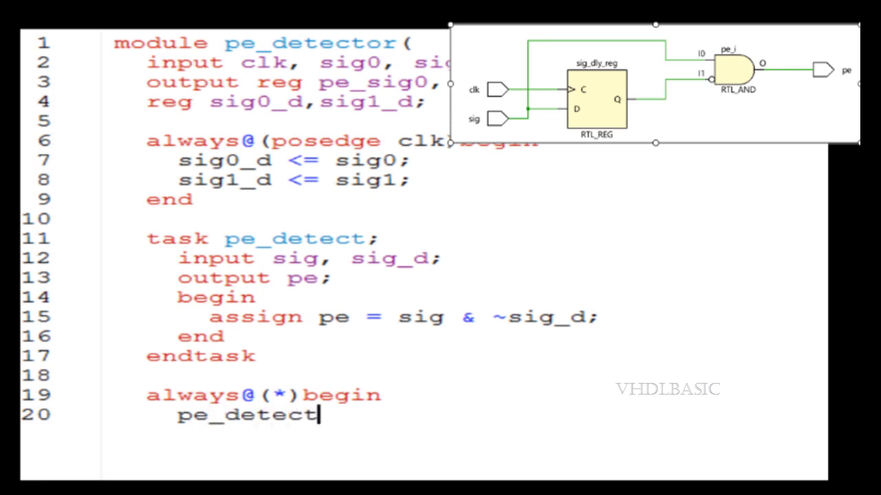
text(())
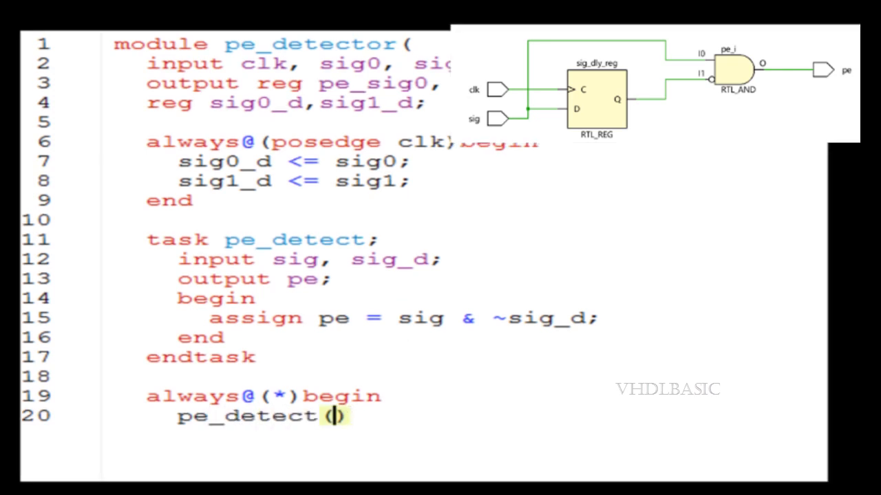
text(sig)
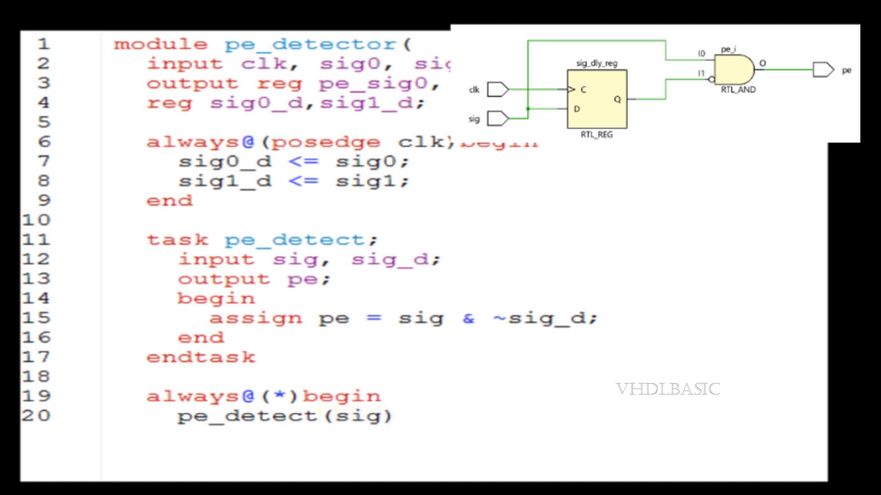
text(0,si)
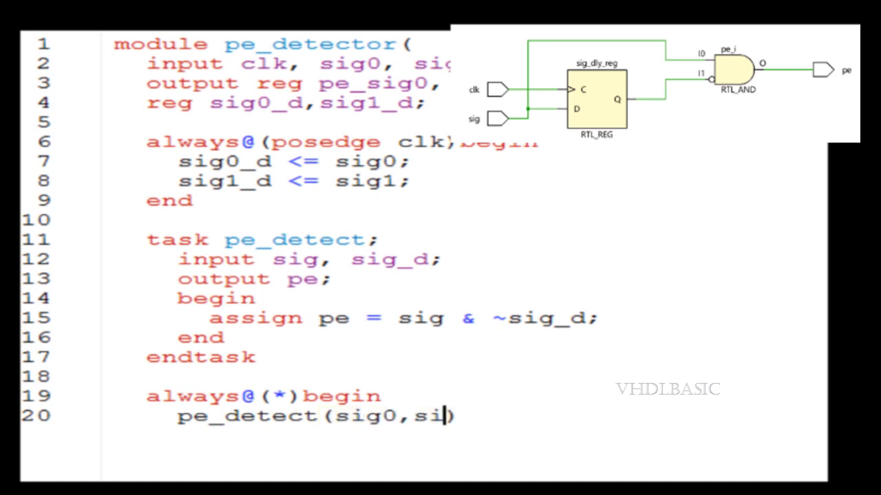
text(g0_d)
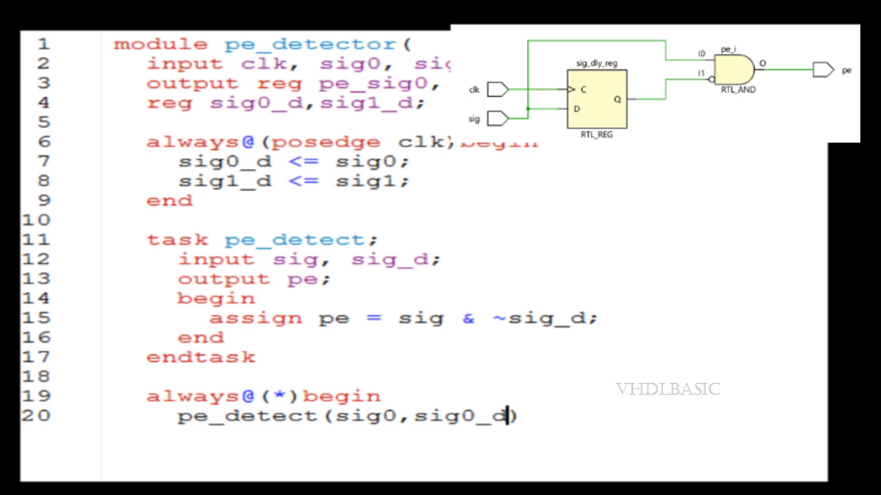
text(,pe)
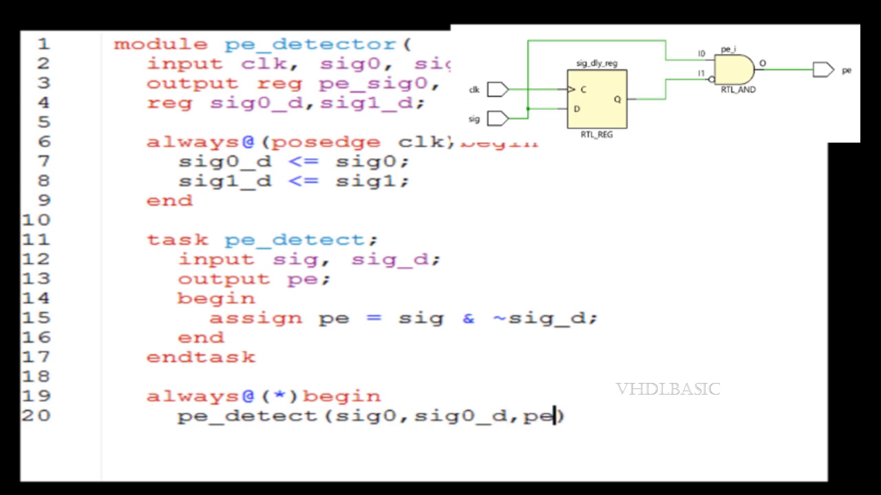
text(_sig))
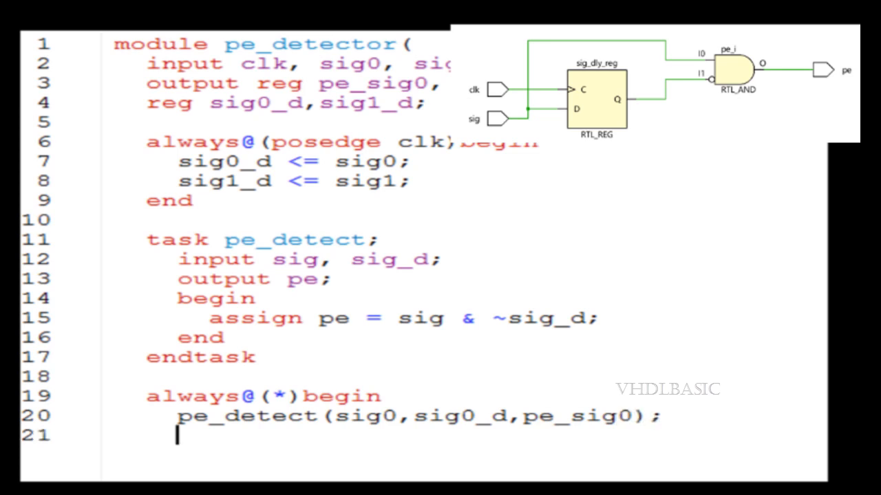
text(pe_detect)
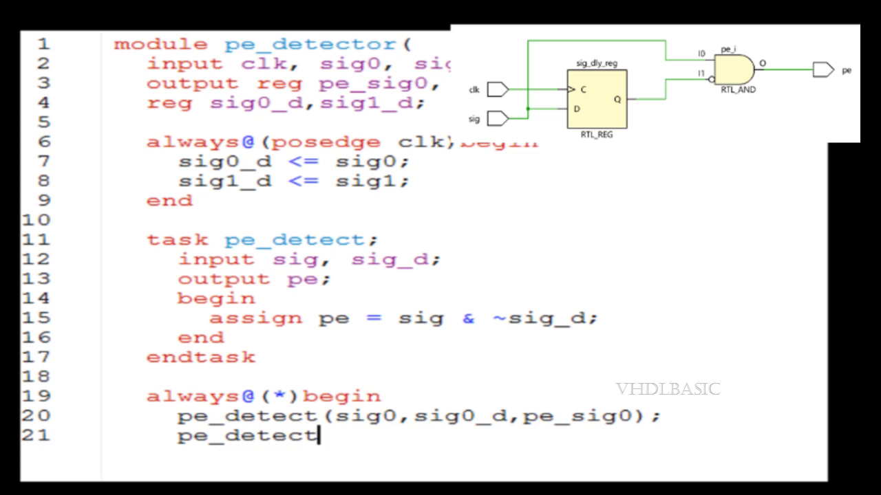
Complete the second call pe_detect(sig1, sig1_d, pe_sig1);.
text(())
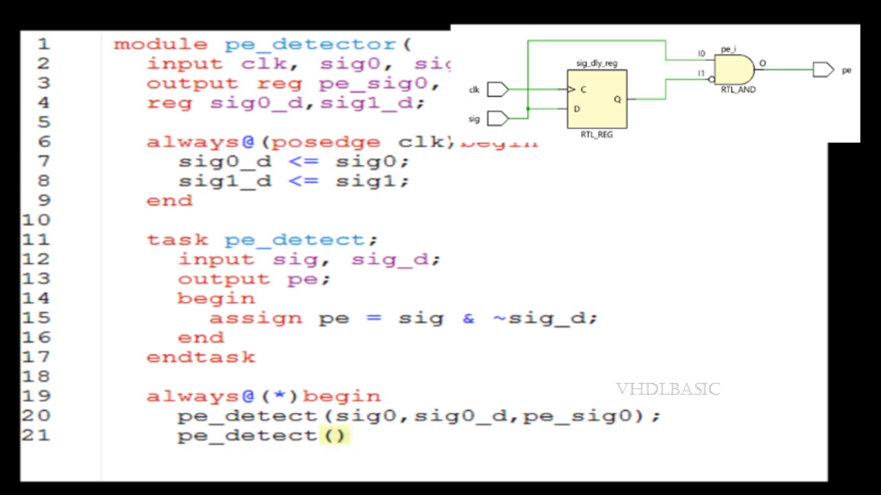
text(sig1)
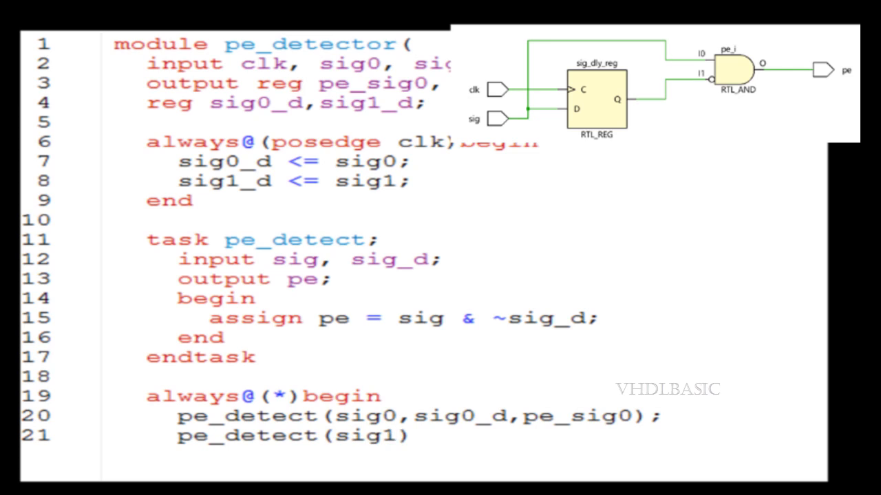
text(,sig))
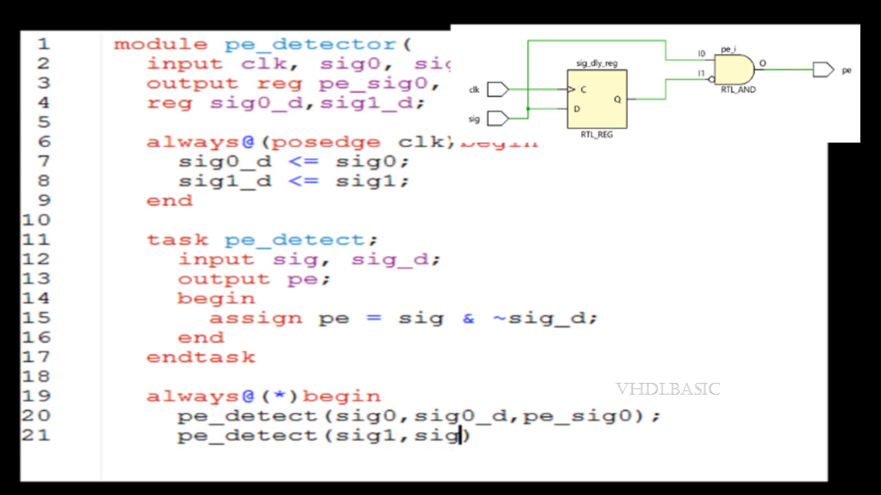
text(1_d))
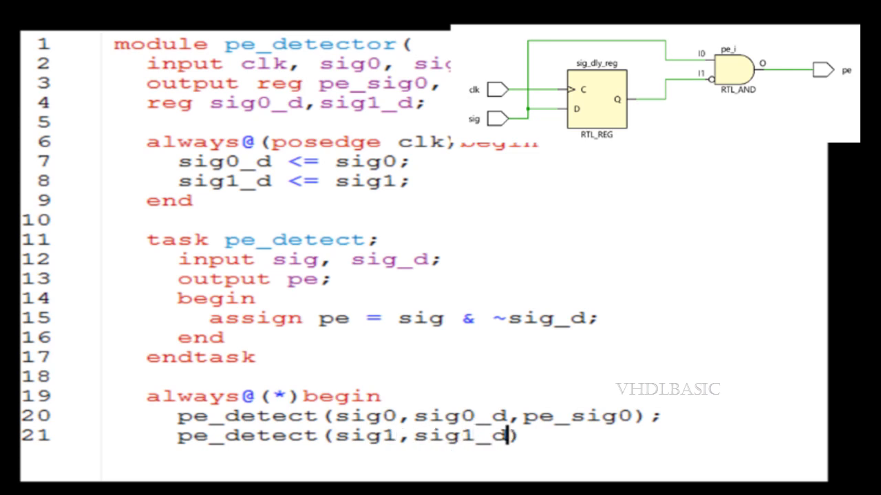
text(,p)
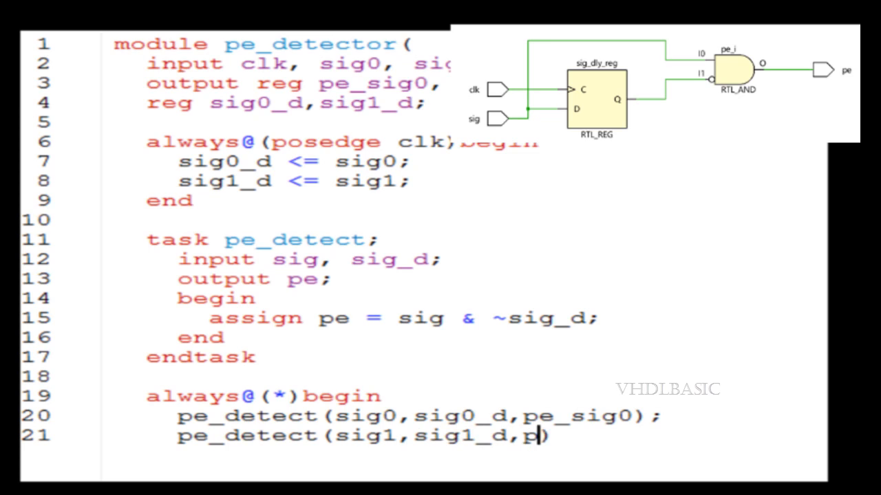
text(e_s)
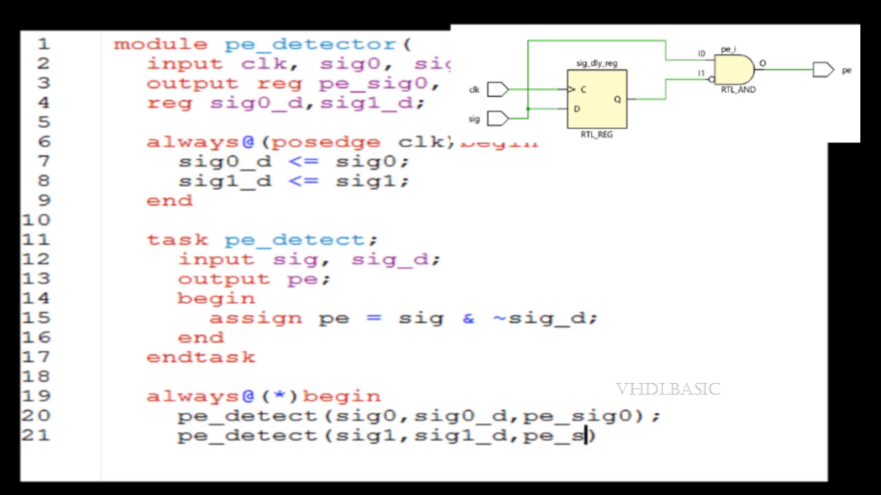
text(ig1))
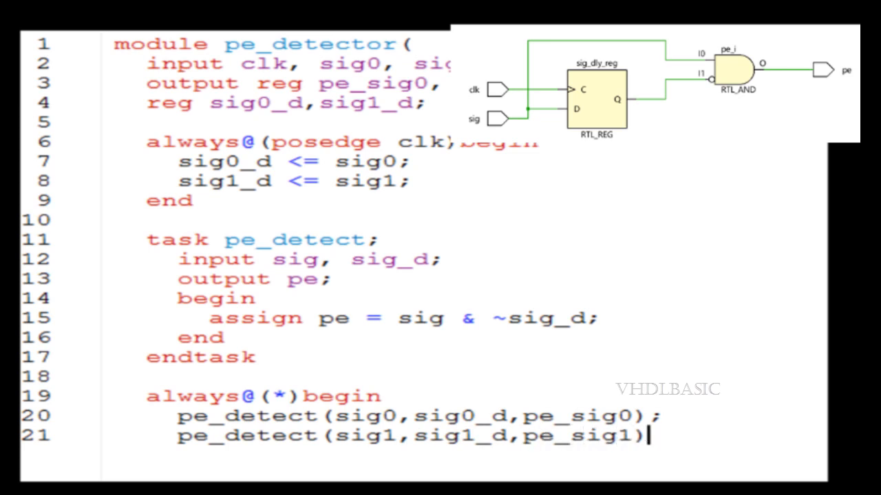
text(;)
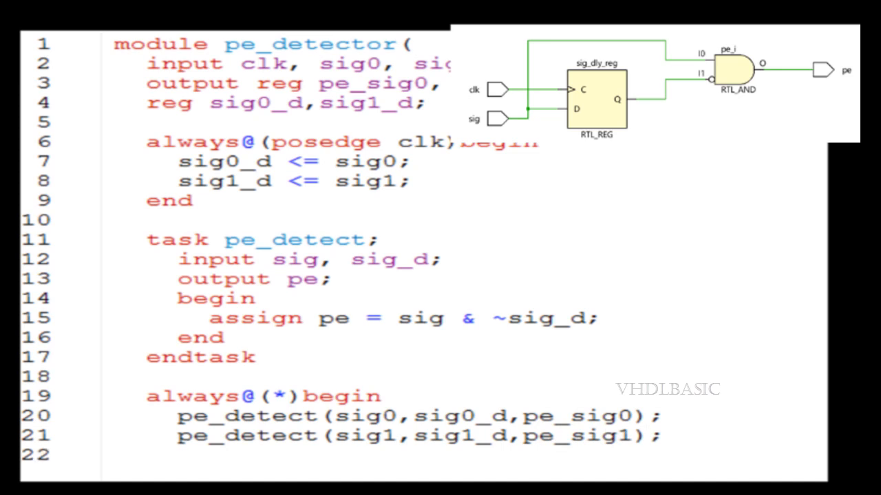
Close the always block with end and the module with endmodule.
text(end)
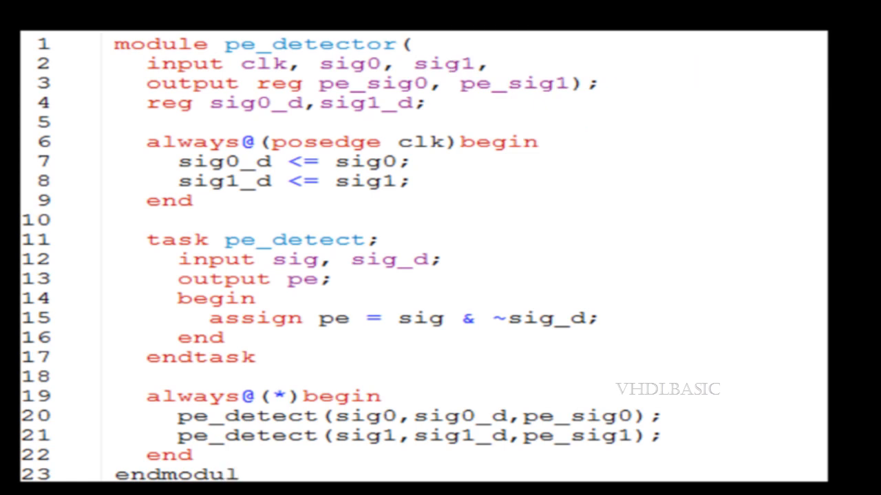
text(e)
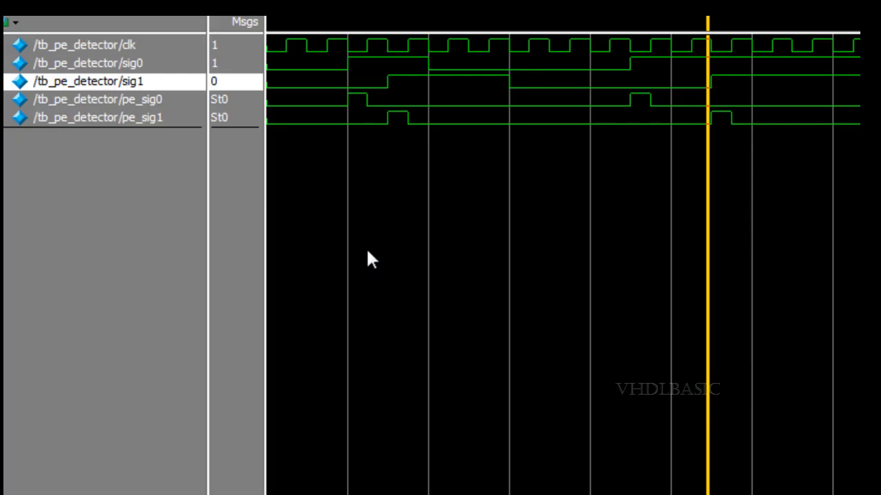
mouse_move(351, 81)
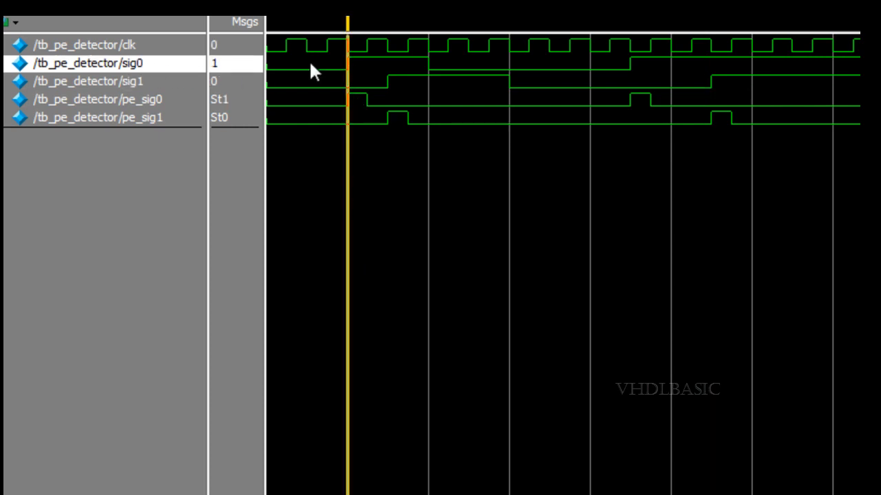
mouse_move(351, 103)
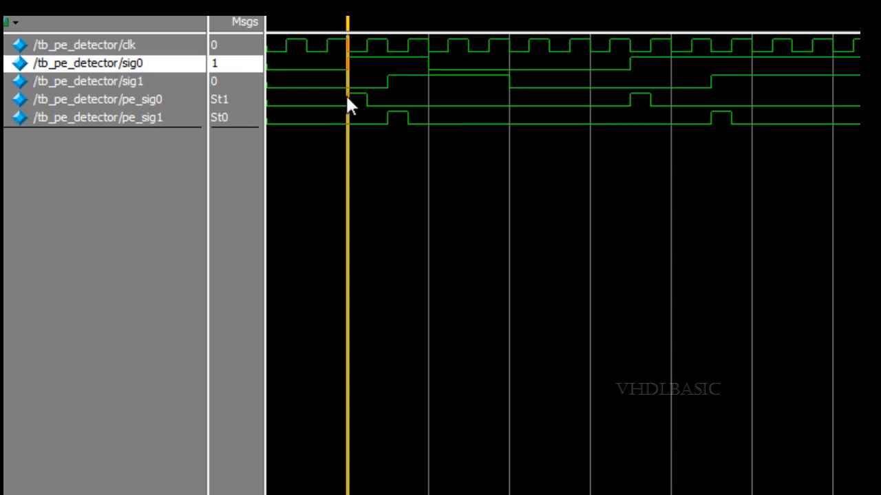
mouse_move(157, 91)
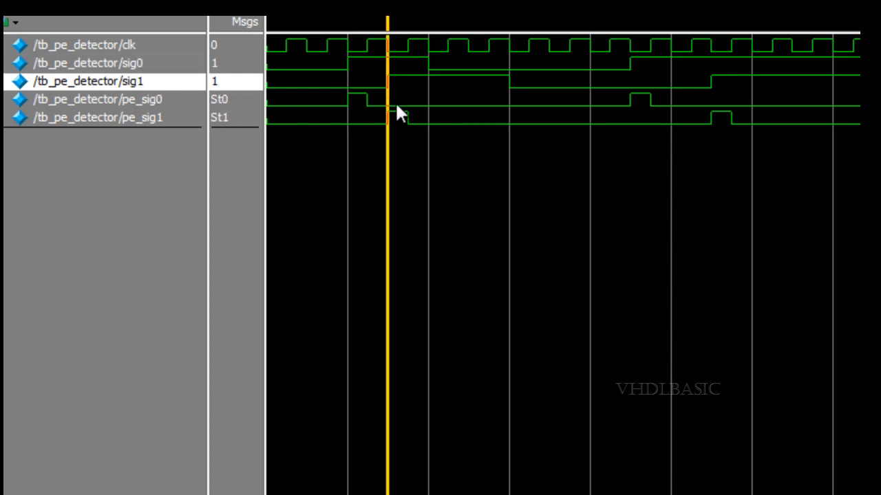
mouse_move(160, 140)
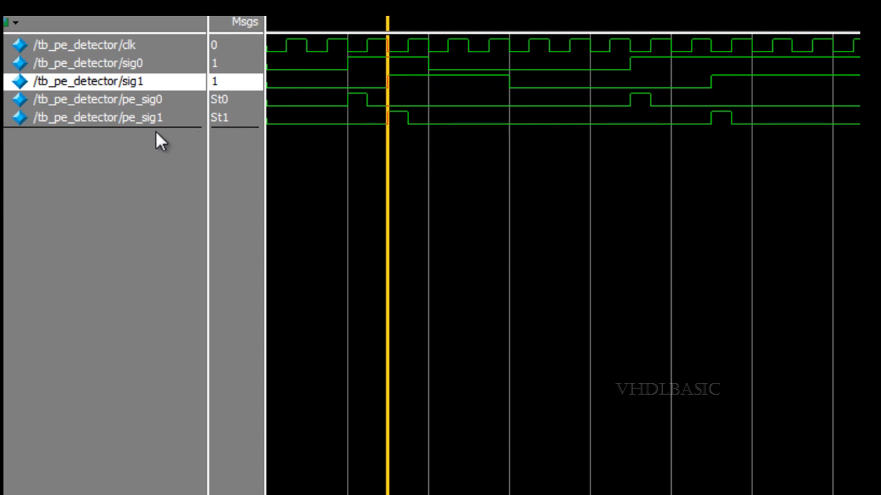
mouse_move(410, 135)
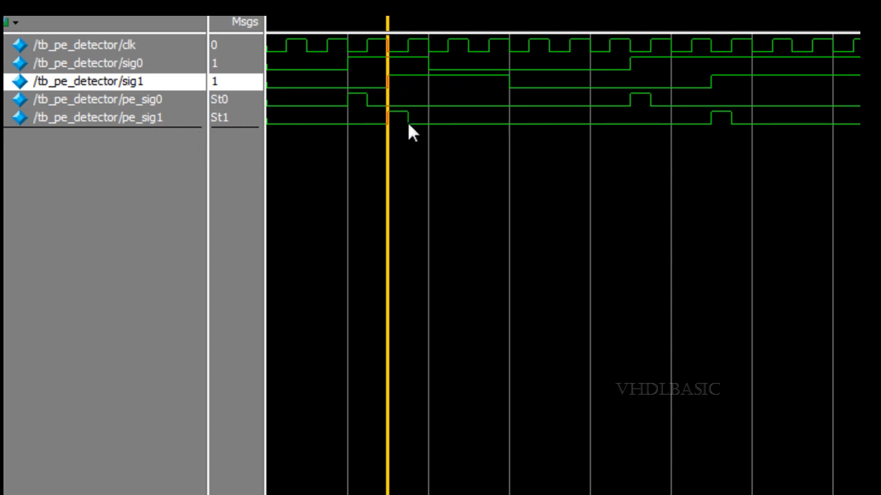
Place the wave cursor at the sig0 and sig1 rising edges to read the pe_sig0 and pe_sig1 pulses.
click(630, 75)
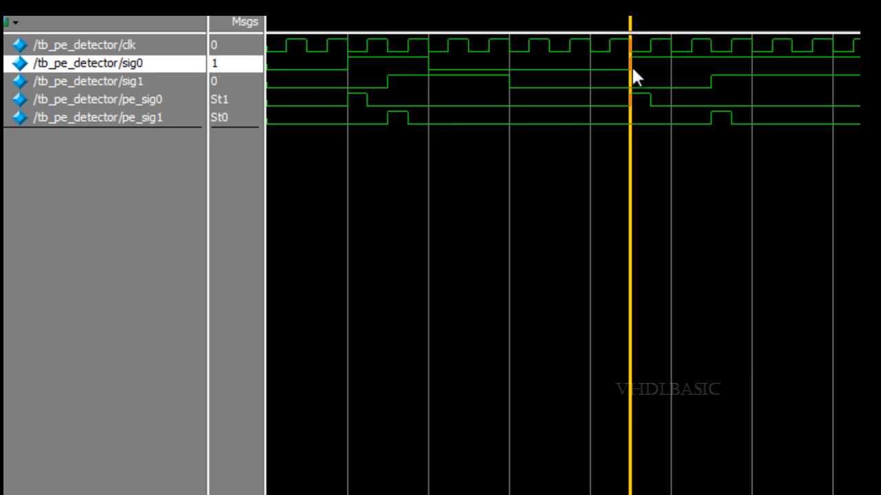
click(708, 80)
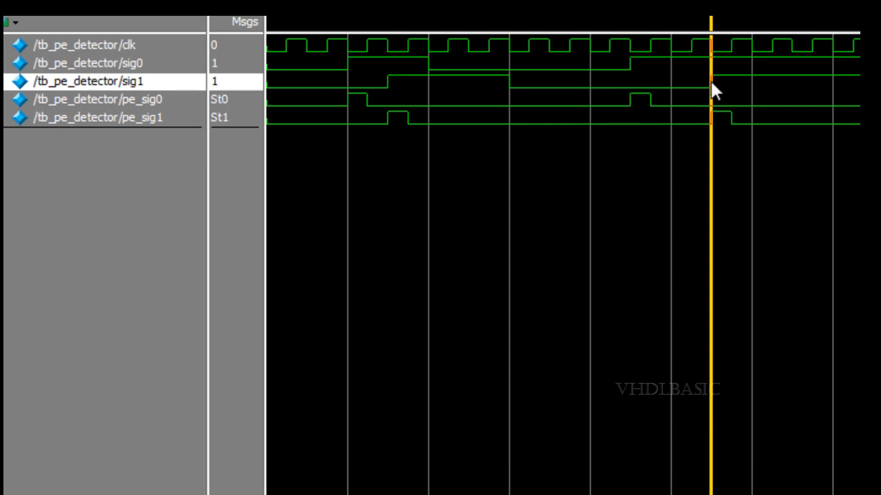
mouse_move(342, 168)
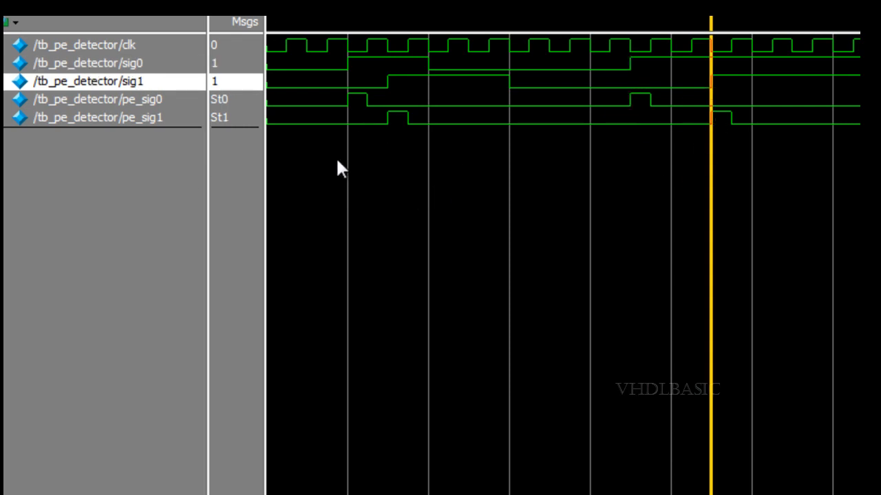
mouse_move(770, 102)
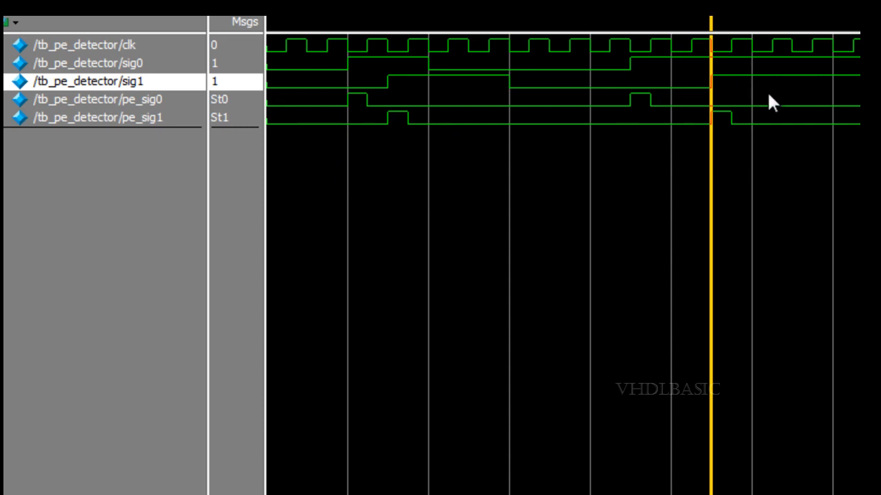
mouse_move(743, 96)
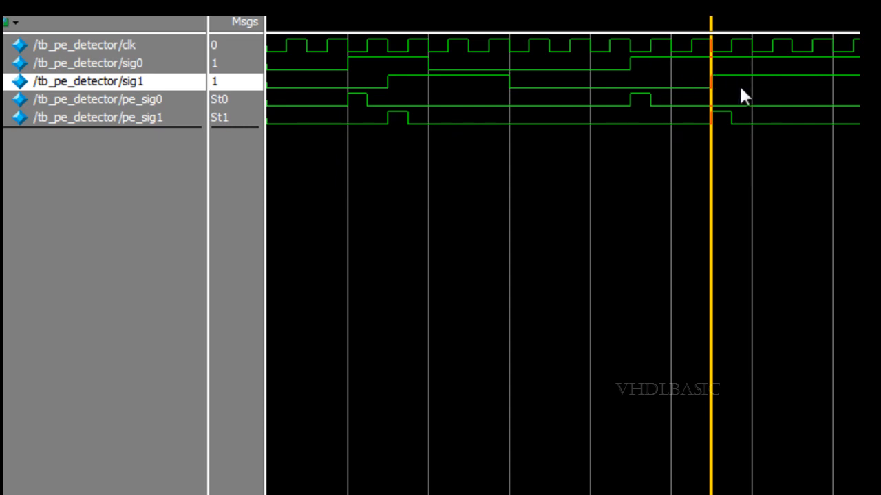
mouse_move(554, 113)
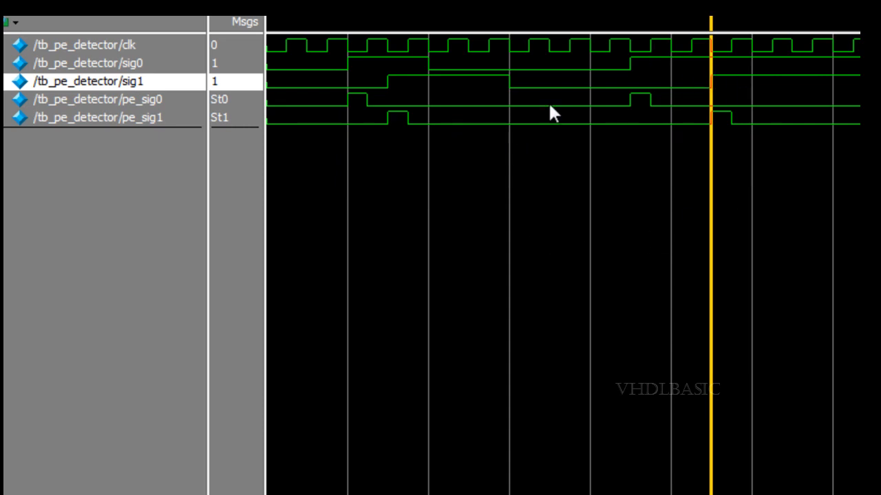
mouse_move(590, 186)
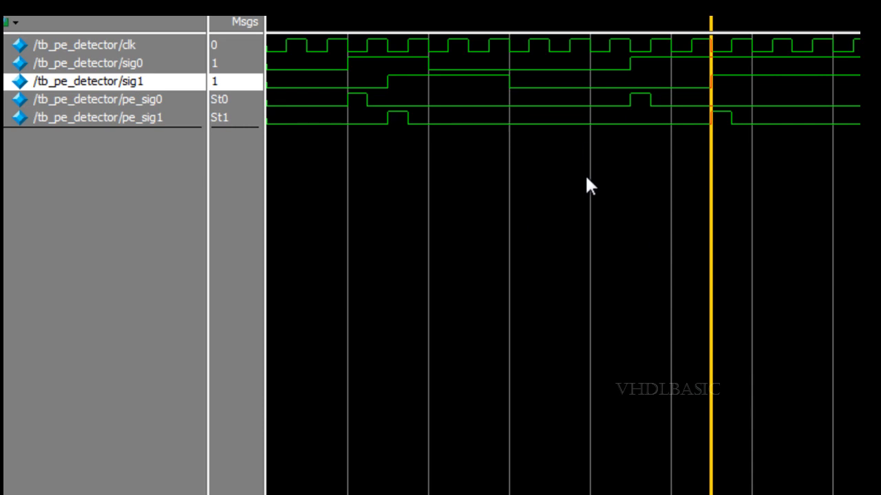